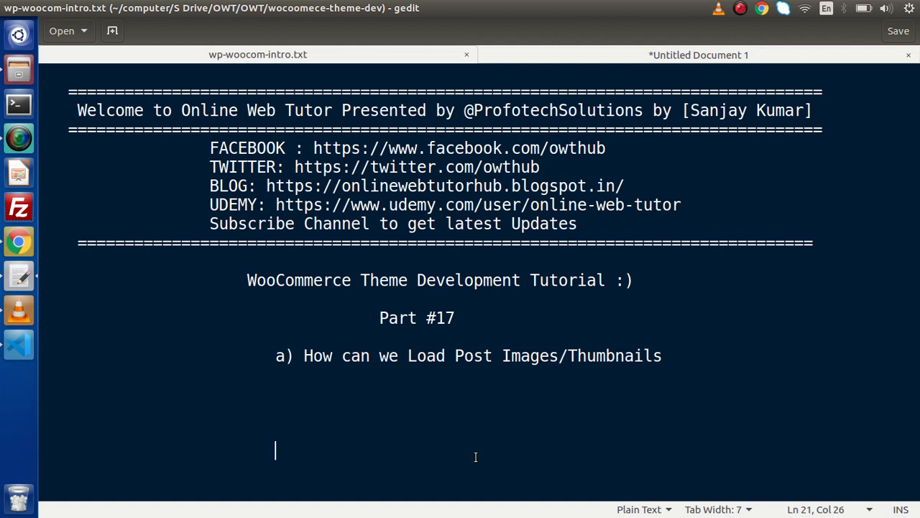
{"action": "mouse_move", "coordinate": [18, 243]}
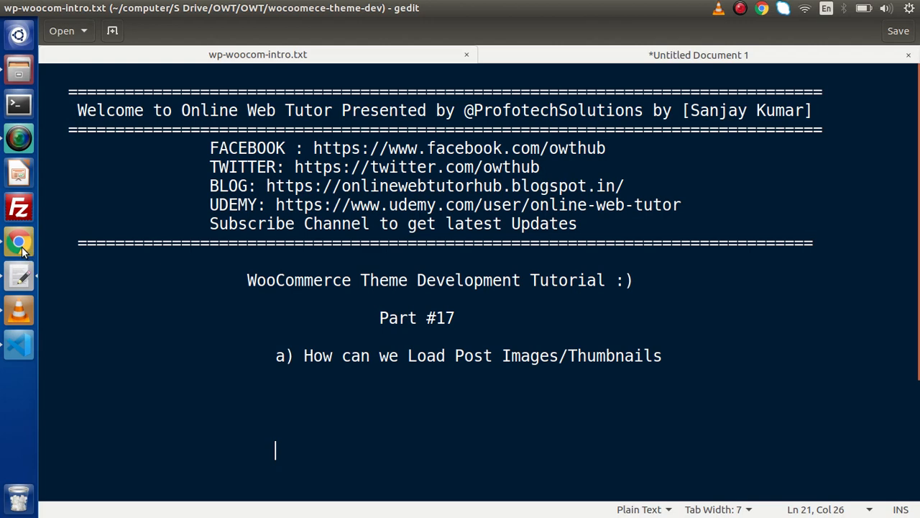
- Review the localhost blog home page, where Other Posts still shows a 750 x 300 placeholder
{"action": "left_click", "coordinate": [19, 241]}
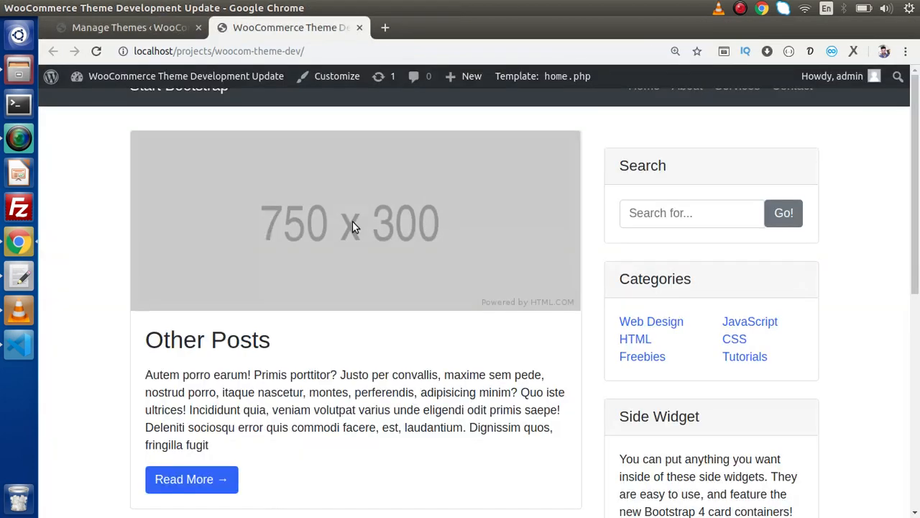
{"action": "mouse_move", "coordinate": [203, 160]}
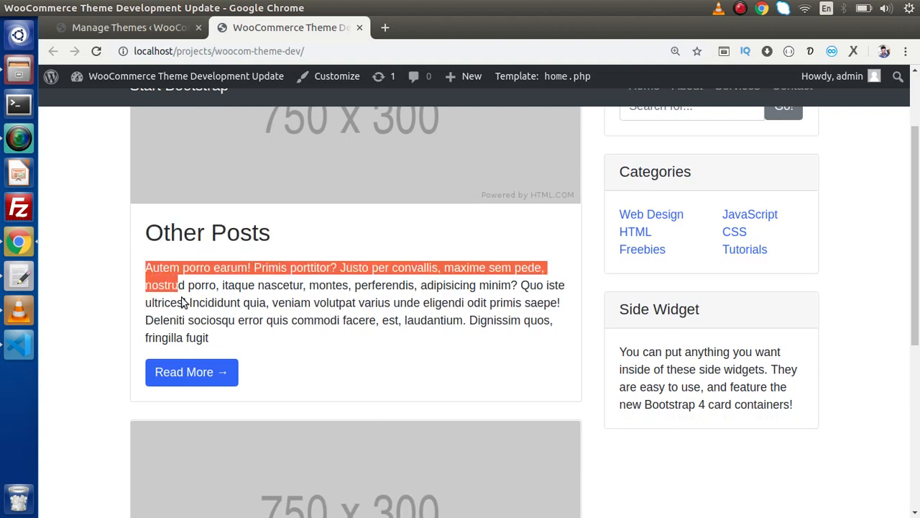
{"action": "left_click", "coordinate": [270, 288]}
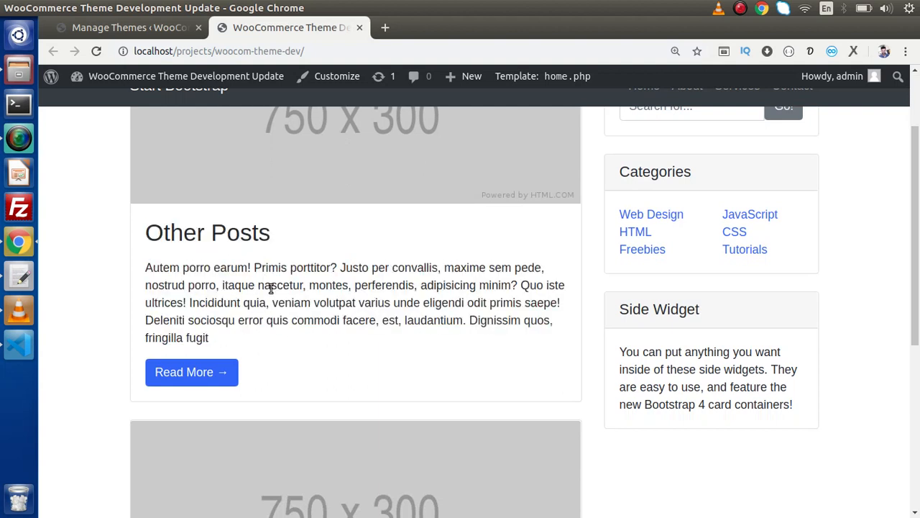
{"action": "scroll", "scroll_direction": "down", "scroll_amount": 3}
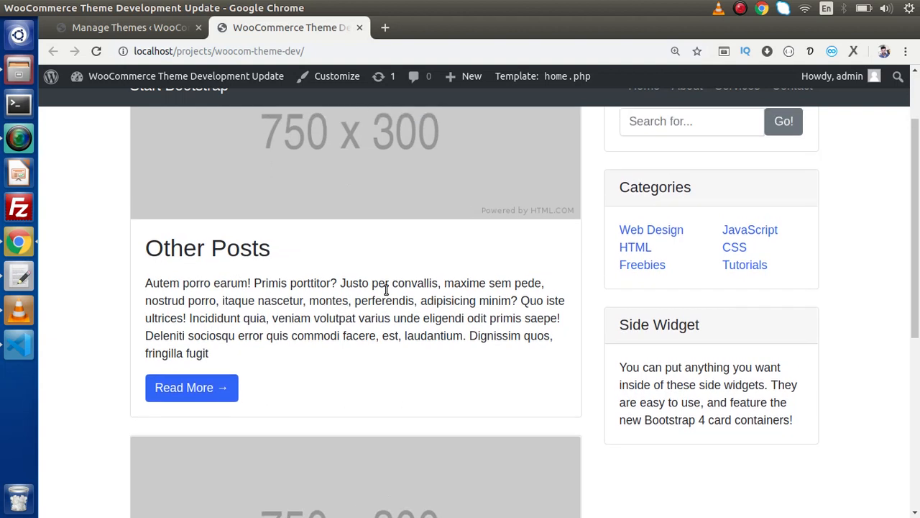
{"action": "scroll", "scroll_direction": "up", "scroll_amount": 3}
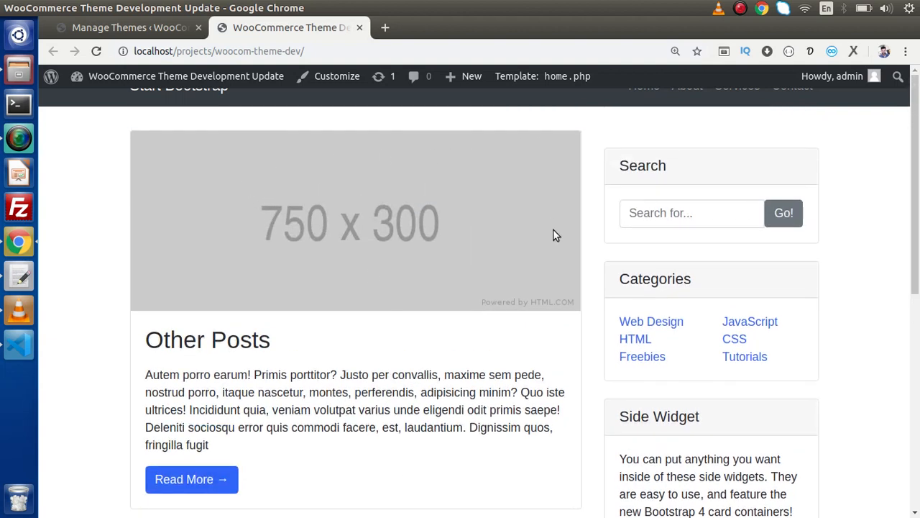
{"action": "mouse_move", "coordinate": [374, 322]}
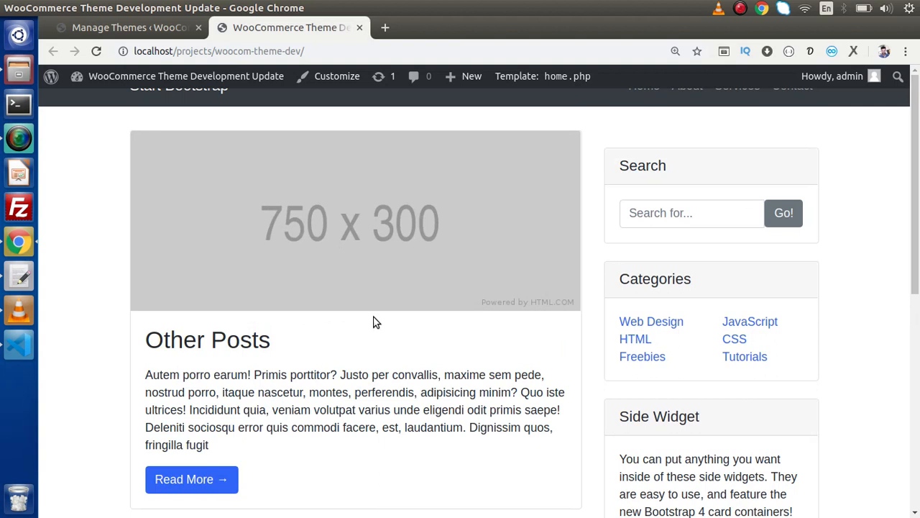
{"action": "mouse_move", "coordinate": [322, 273]}
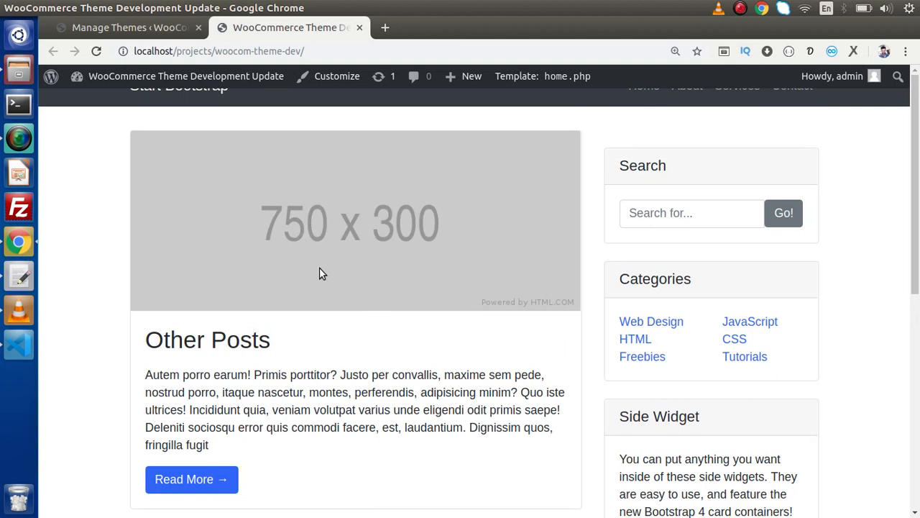
{"action": "mouse_move", "coordinate": [338, 261]}
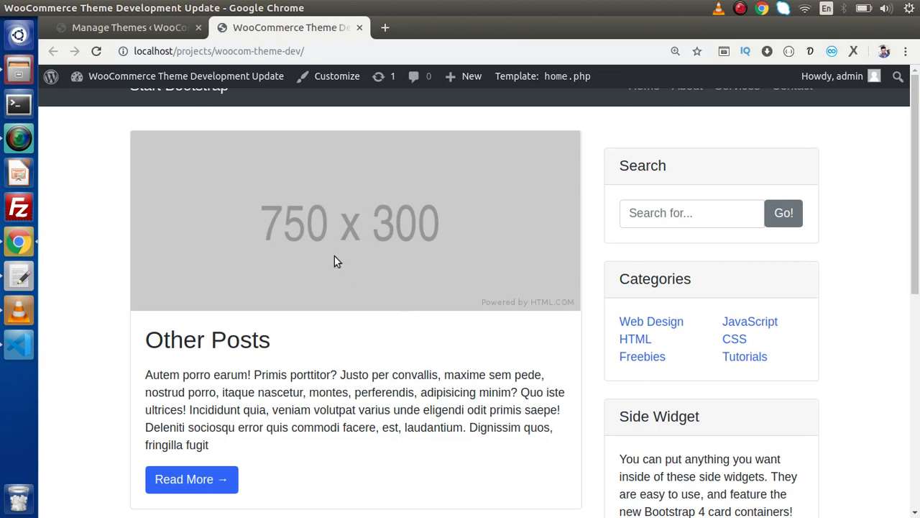
{"action": "scroll", "scroll_direction": "down", "scroll_amount": 3}
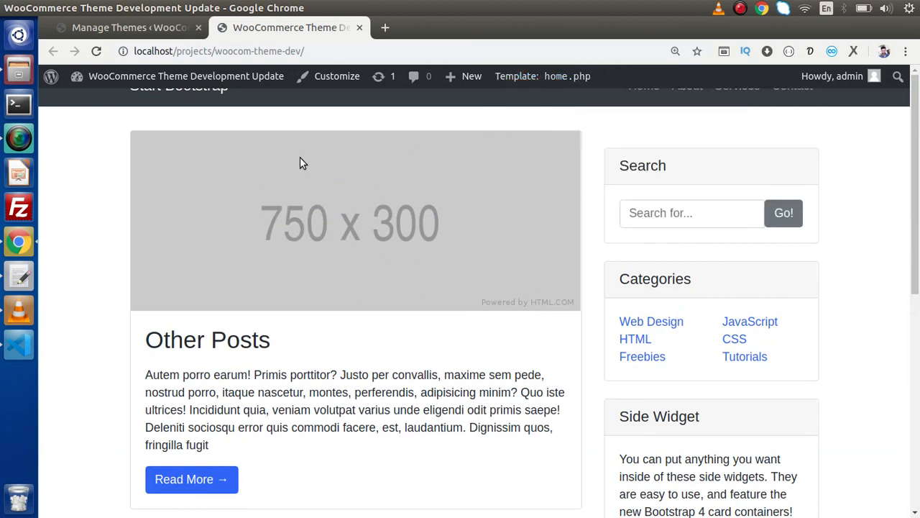
{"action": "mouse_move", "coordinate": [266, 229]}
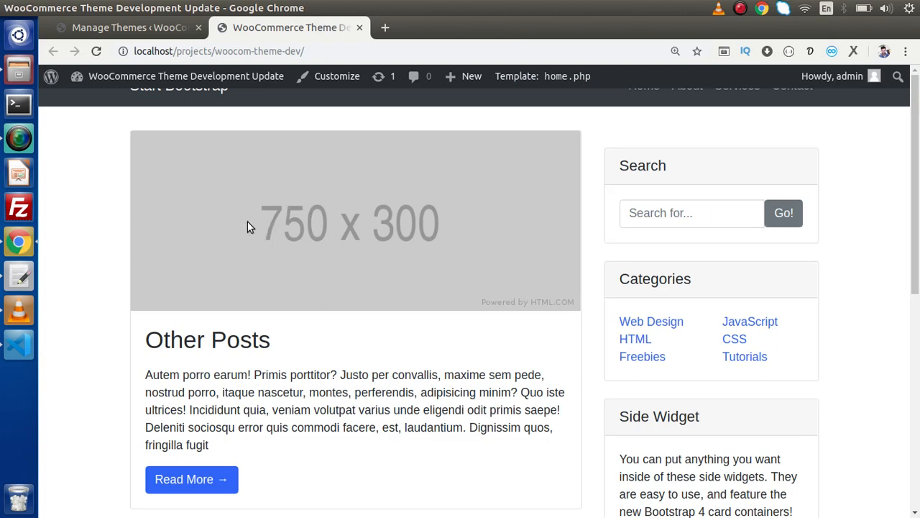
- From the admin All Posts list, edit Other Posts and show its Document settings with Featured image
{"action": "left_click", "coordinate": [130, 27]}
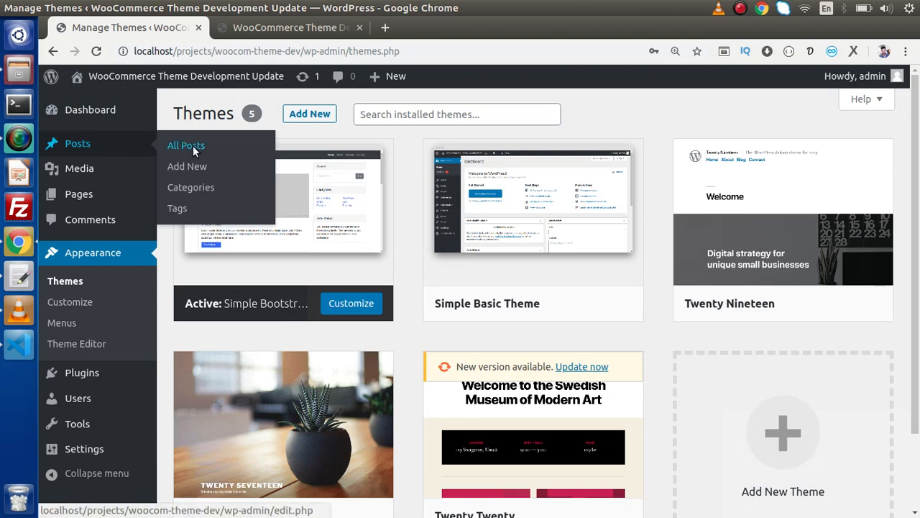
{"action": "left_click", "coordinate": [186, 146]}
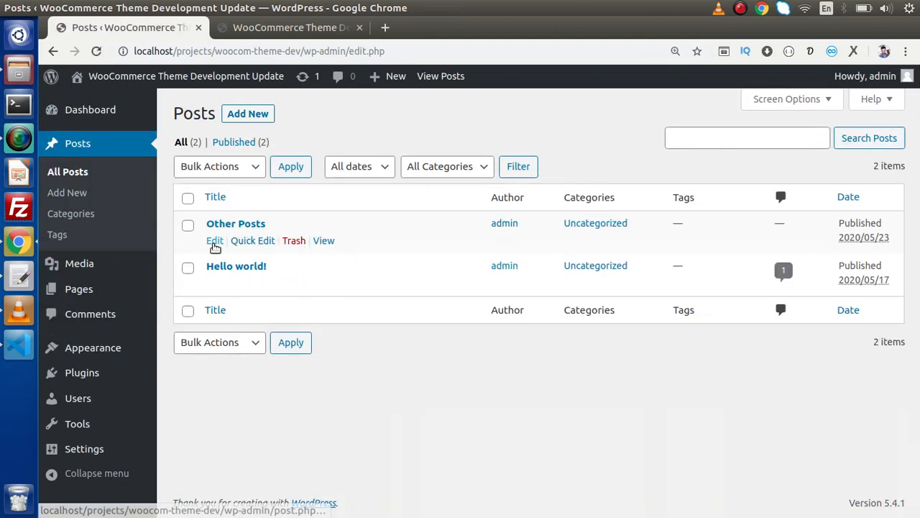
{"action": "left_click", "coordinate": [214, 240]}
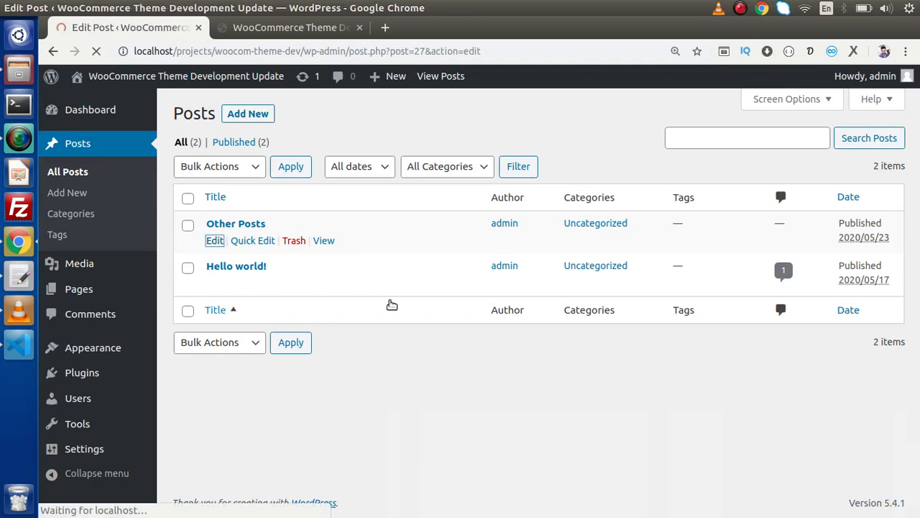
{"action": "left_click", "coordinate": [214, 240]}
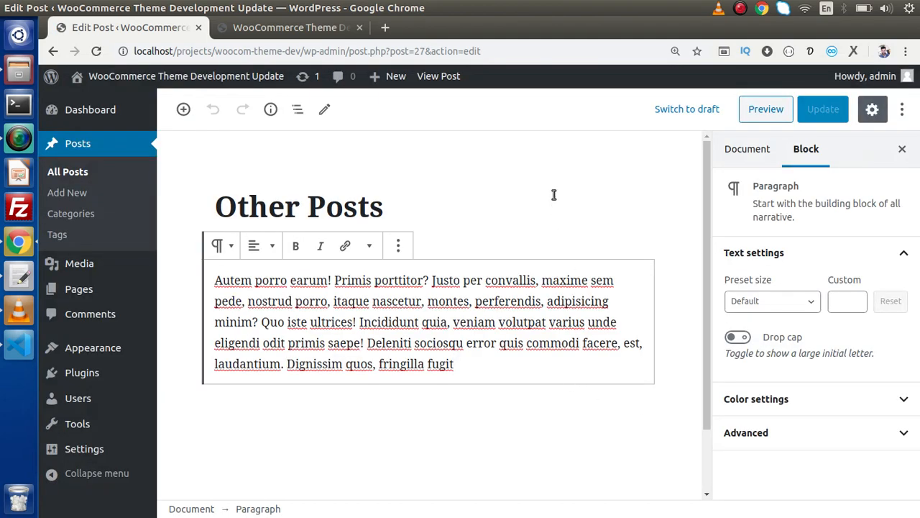
{"action": "left_click", "coordinate": [747, 149]}
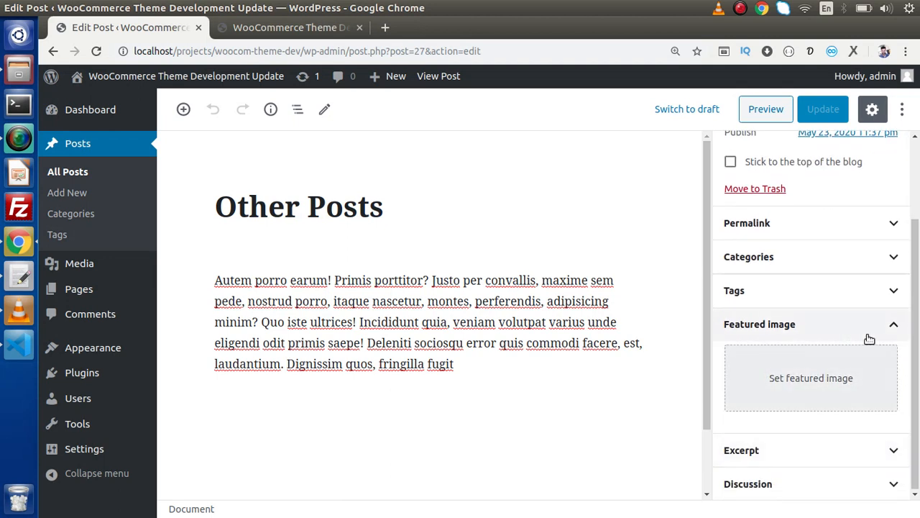
{"action": "mouse_move", "coordinate": [761, 340]}
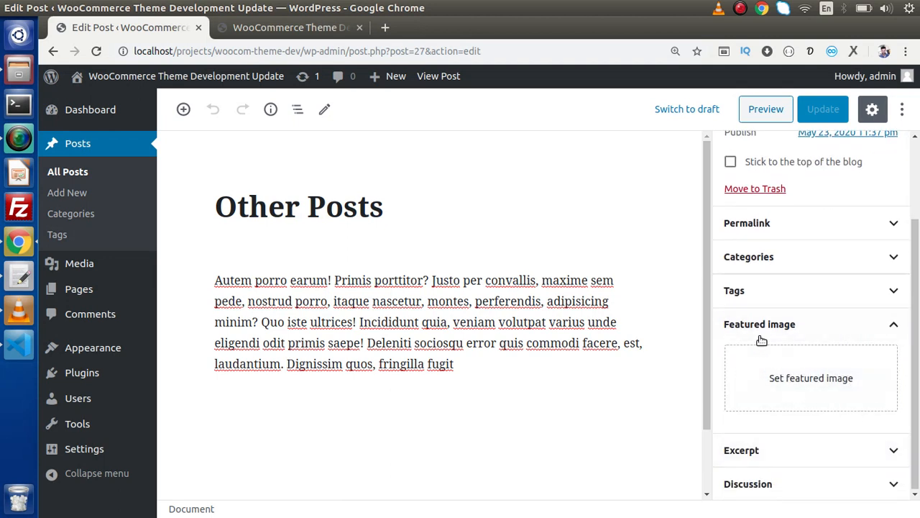
{"action": "mouse_move", "coordinate": [815, 389]}
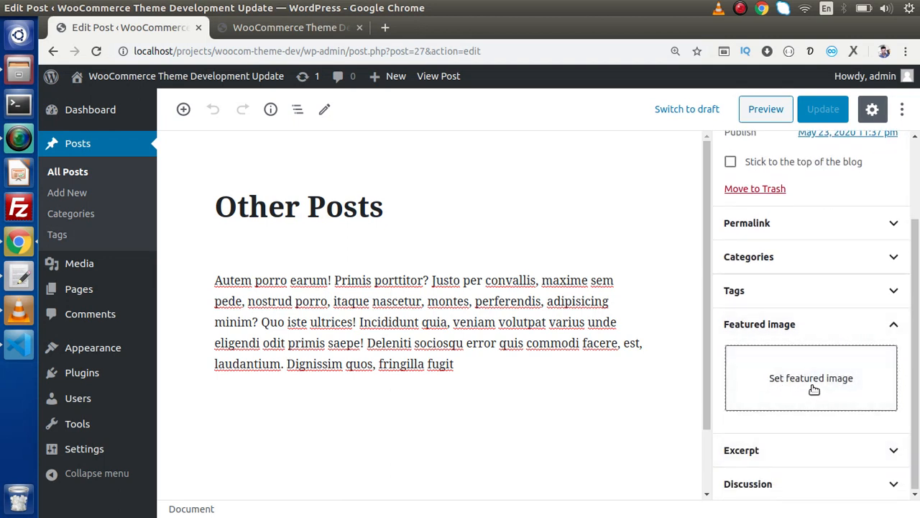
- Start setting a featured image, finding the Media Library empty and returning to Upload Files
{"action": "left_click", "coordinate": [811, 378]}
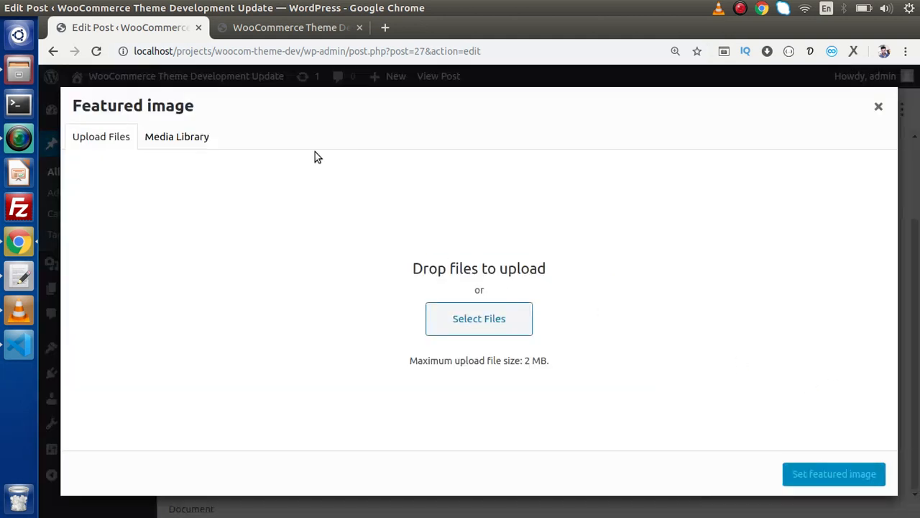
{"action": "mouse_move", "coordinate": [230, 208]}
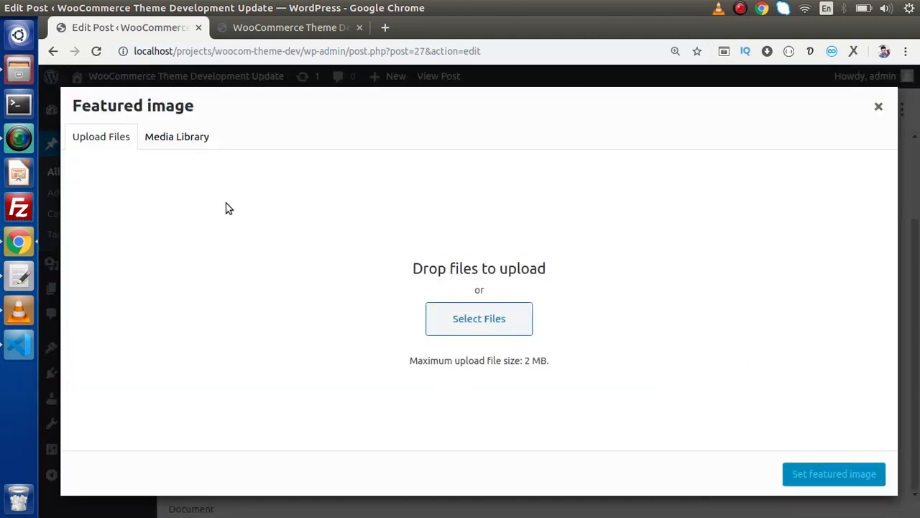
{"action": "left_click", "coordinate": [177, 137]}
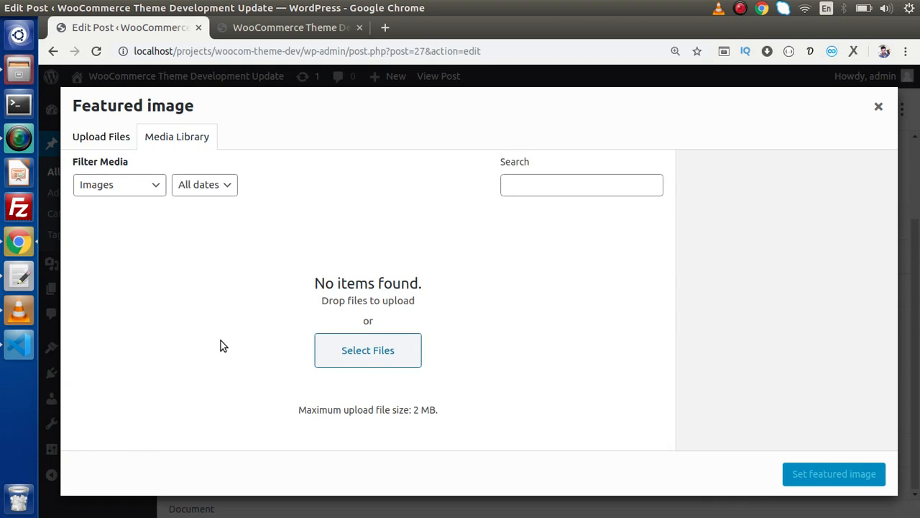
{"action": "mouse_move", "coordinate": [180, 271]}
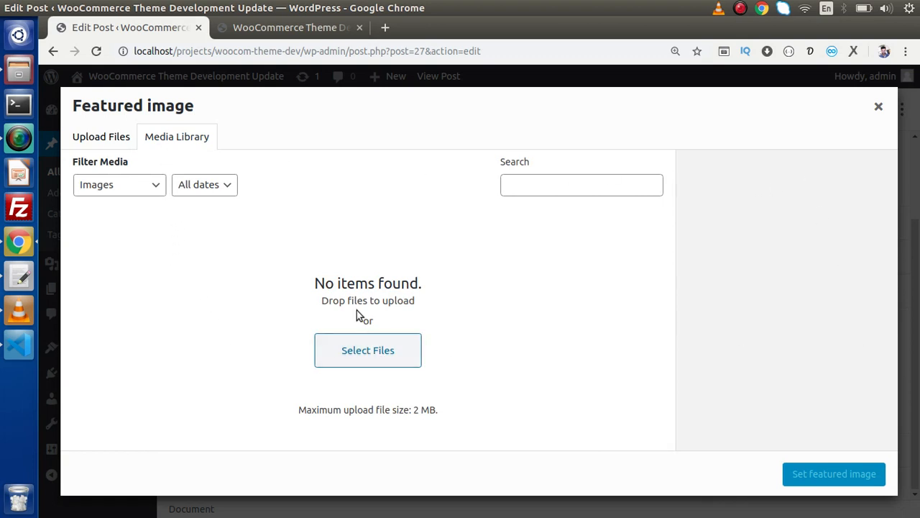
{"action": "mouse_move", "coordinate": [338, 304]}
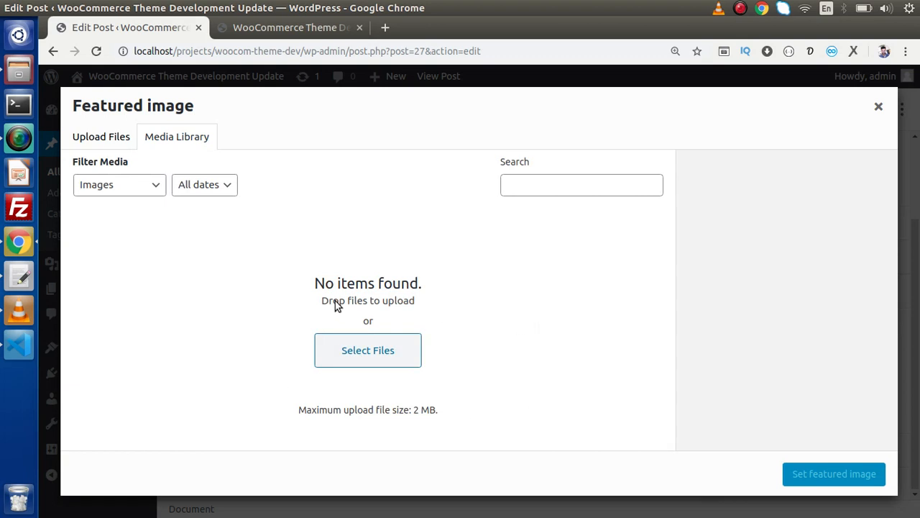
{"action": "left_click", "coordinate": [100, 136]}
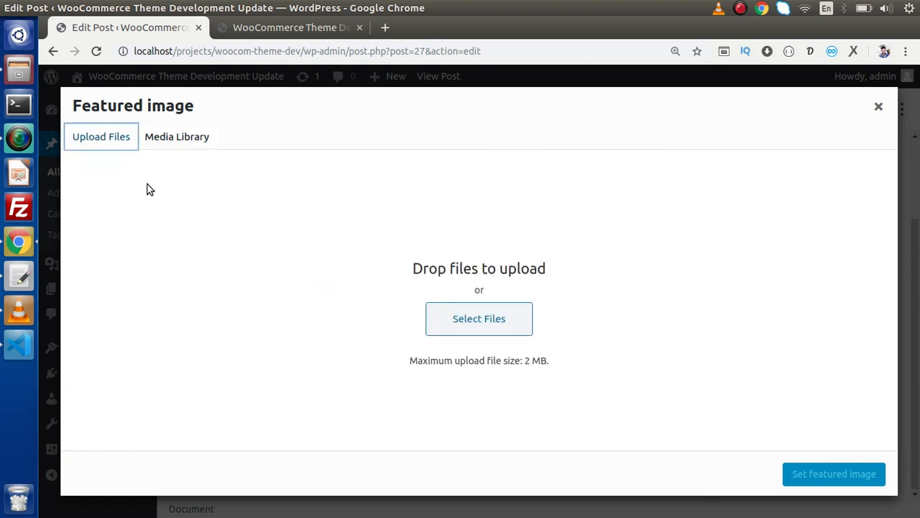
{"action": "mouse_move", "coordinate": [343, 264]}
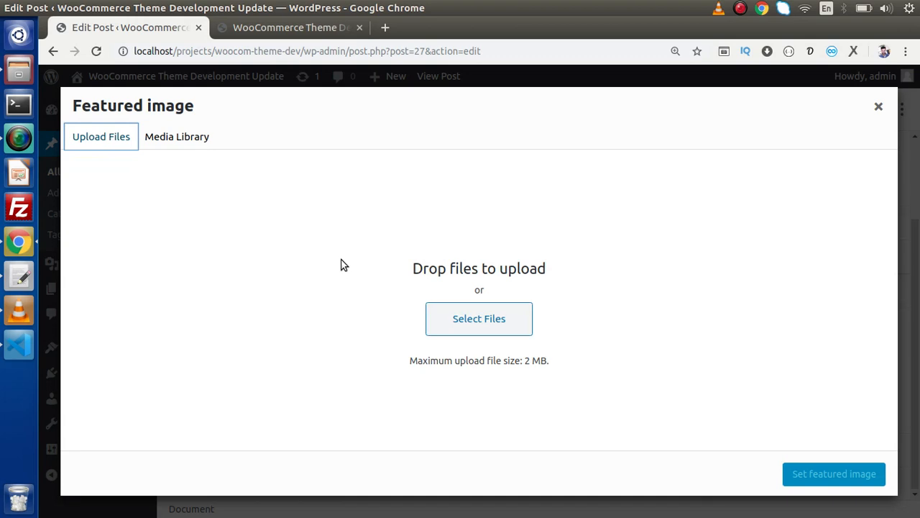
- Select images.jpeg (the kangaroo photo) from the animal-images folder for upload
{"action": "left_click", "coordinate": [479, 318]}
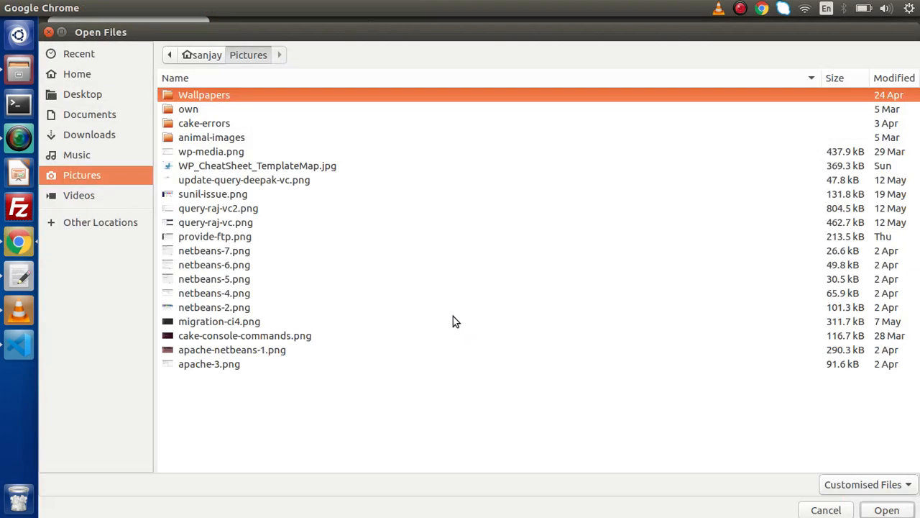
{"action": "left_click", "coordinate": [214, 265]}
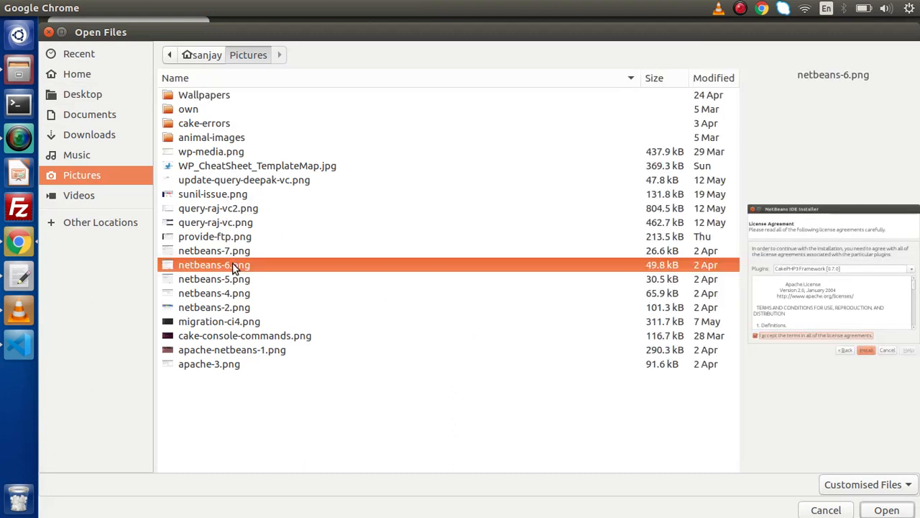
{"action": "mouse_move", "coordinate": [223, 186]}
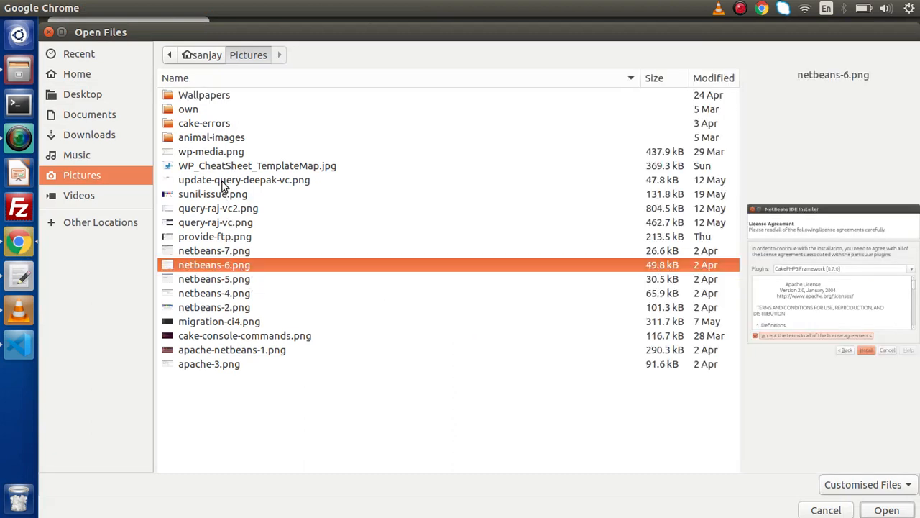
{"action": "double_click", "coordinate": [212, 137]}
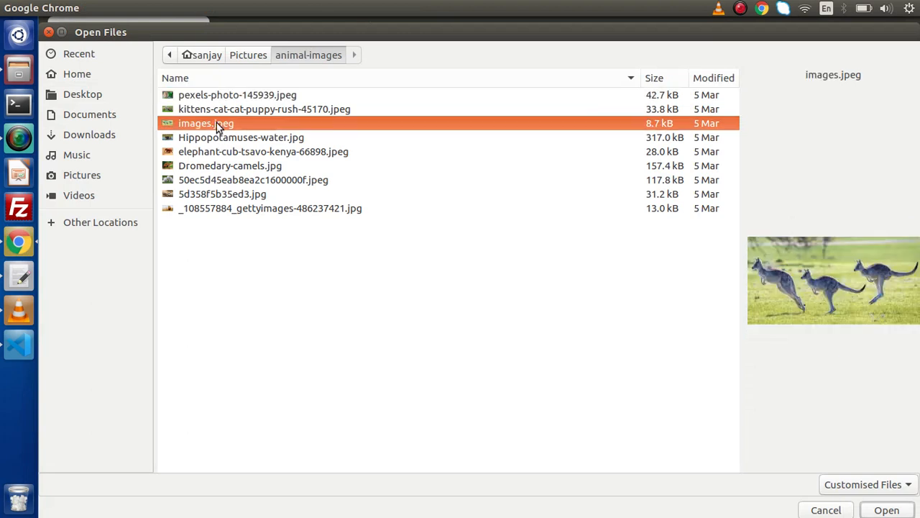
{"action": "left_click", "coordinate": [886, 510]}
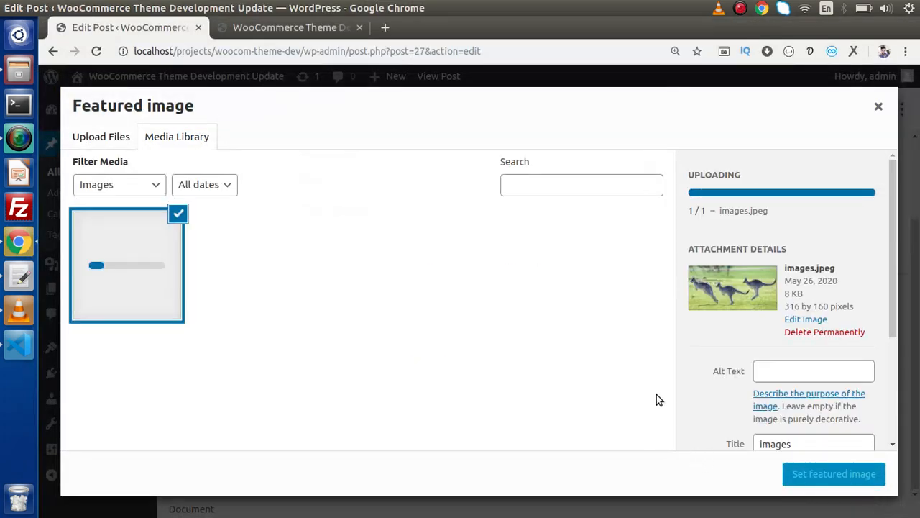
- Set the uploaded kangaroo photo as the featured image of Other Posts and update the post
{"action": "scroll", "scroll_direction": "down", "scroll_amount": 3}
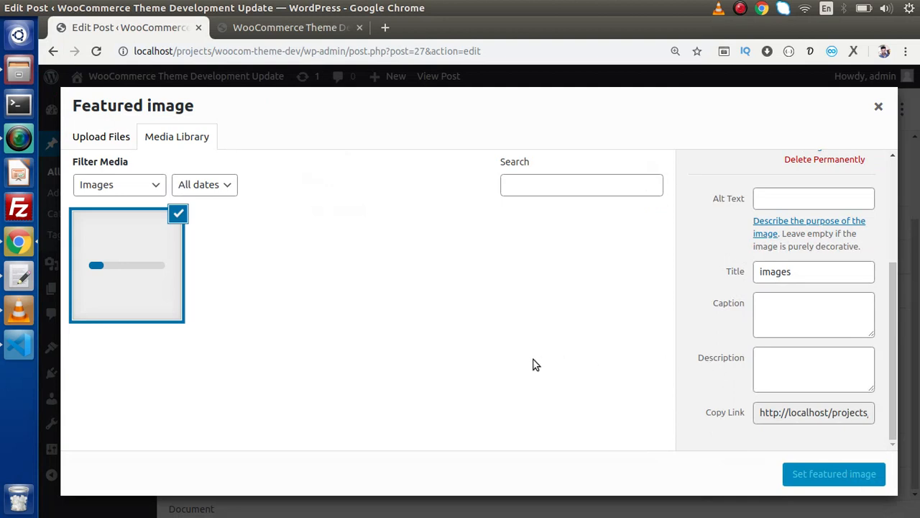
{"action": "mouse_move", "coordinate": [586, 345]}
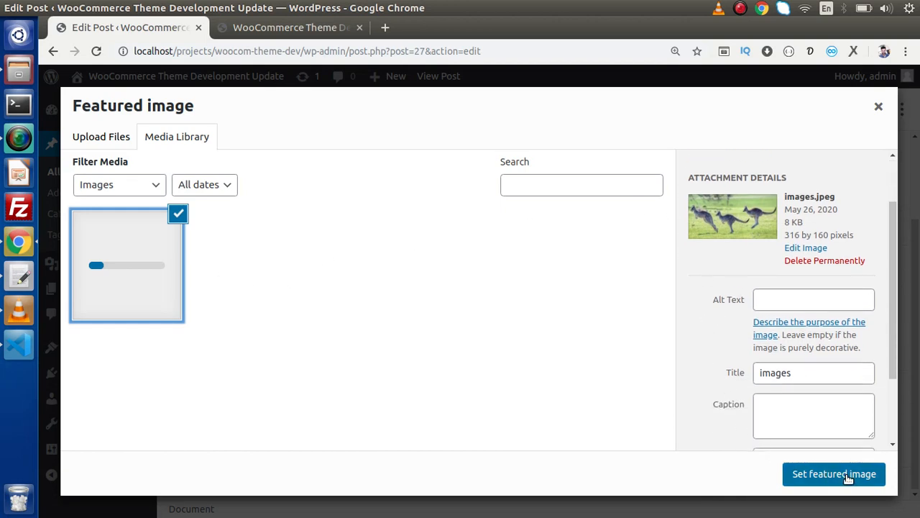
{"action": "left_click", "coordinate": [833, 473]}
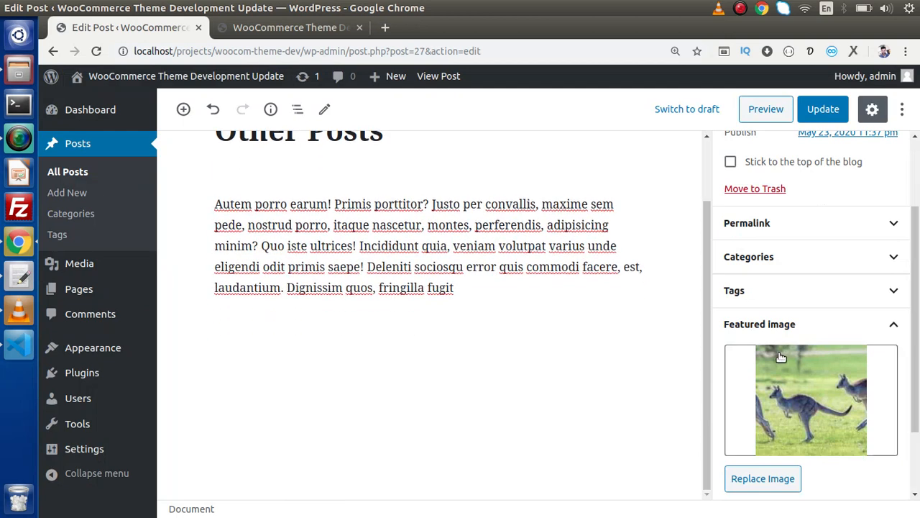
{"action": "mouse_move", "coordinate": [870, 418]}
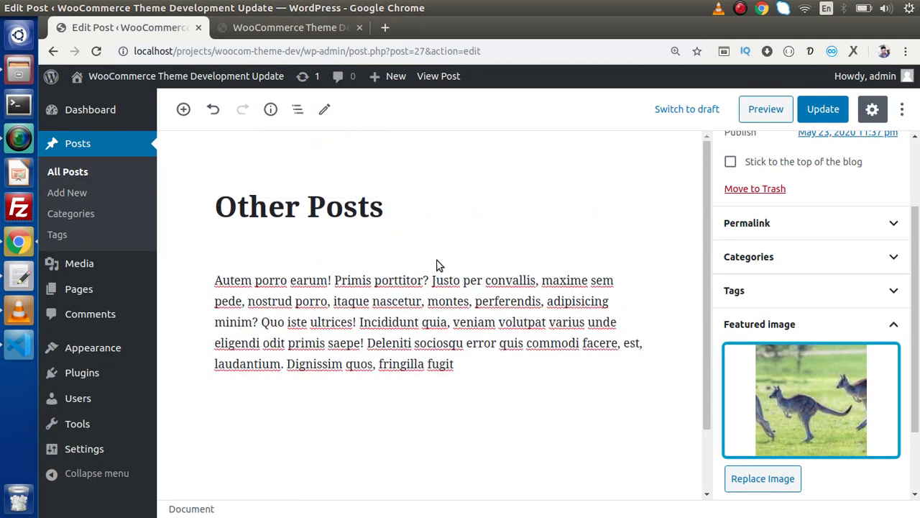
{"action": "left_click", "coordinate": [822, 109]}
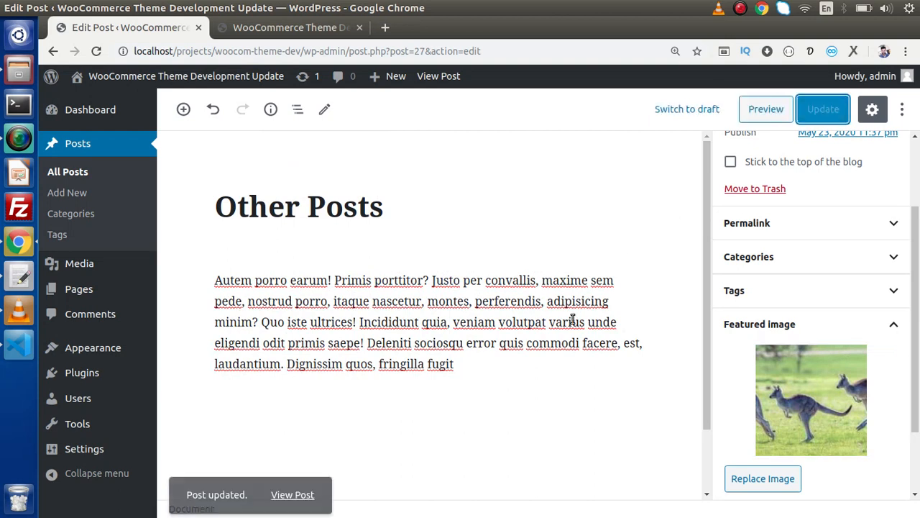
- From All Posts, open Hello world! for editing
{"action": "left_click", "coordinate": [68, 171]}
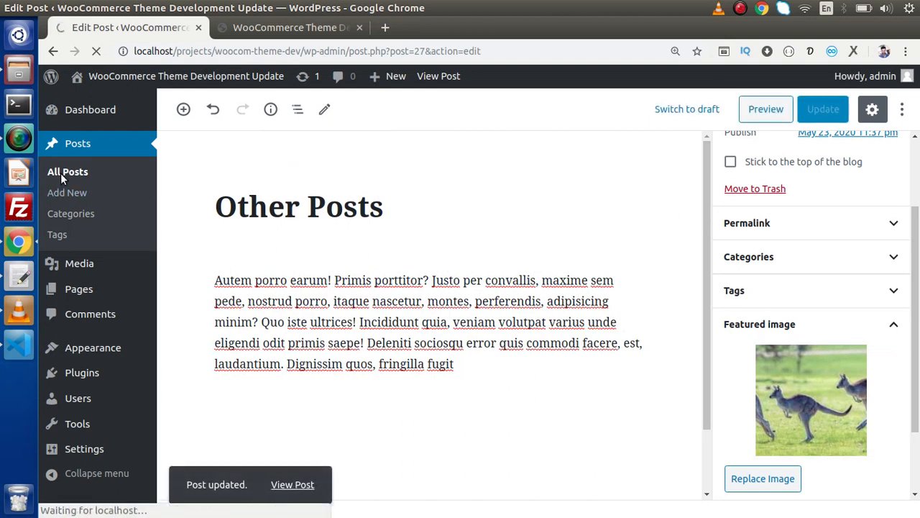
{"action": "left_click", "coordinate": [67, 171]}
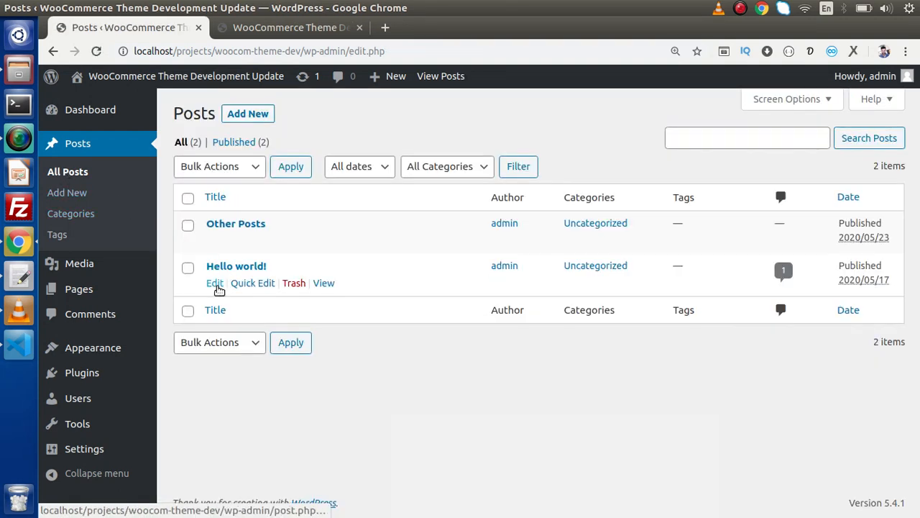
{"action": "left_click", "coordinate": [214, 283]}
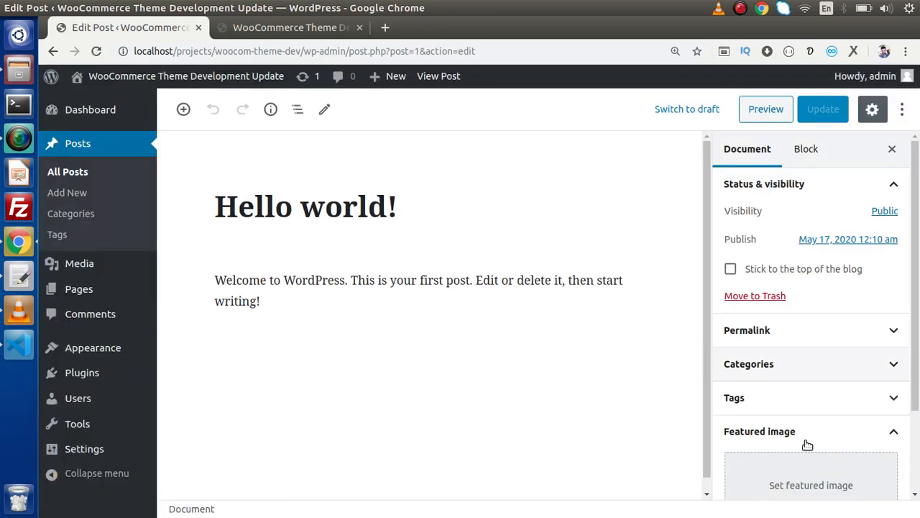
- Upload Hippopotamuses-water.jpg as a new featured image candidate for Hello world!
{"action": "left_click", "coordinate": [811, 484]}
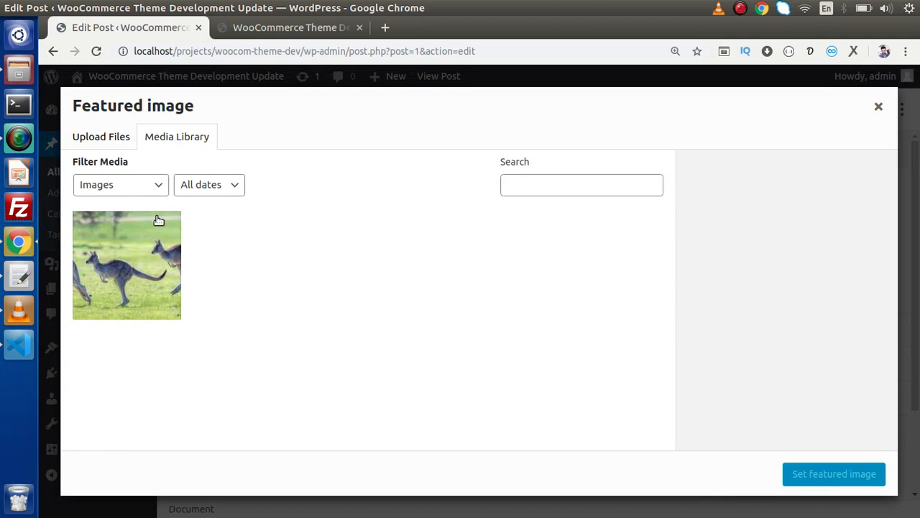
{"action": "left_click", "coordinate": [100, 136]}
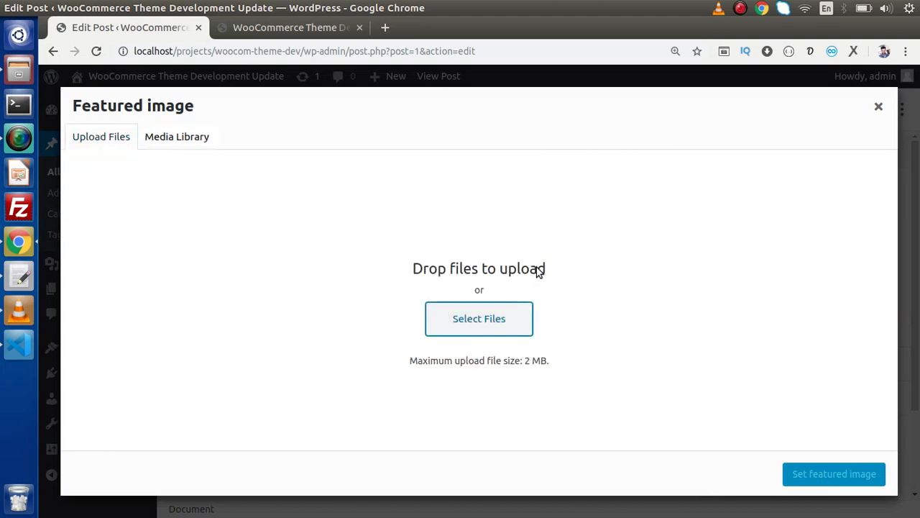
{"action": "left_click", "coordinate": [479, 318]}
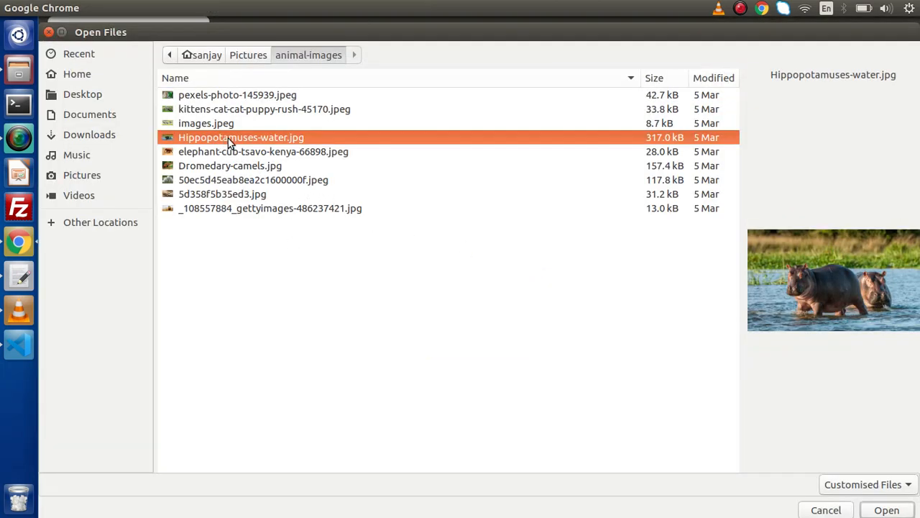
{"action": "left_click", "coordinate": [887, 510]}
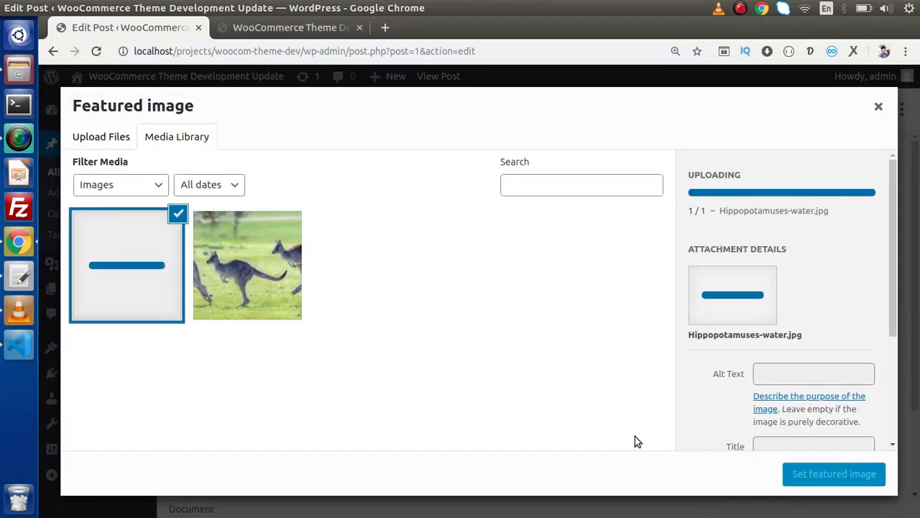
{"action": "mouse_move", "coordinate": [149, 260]}
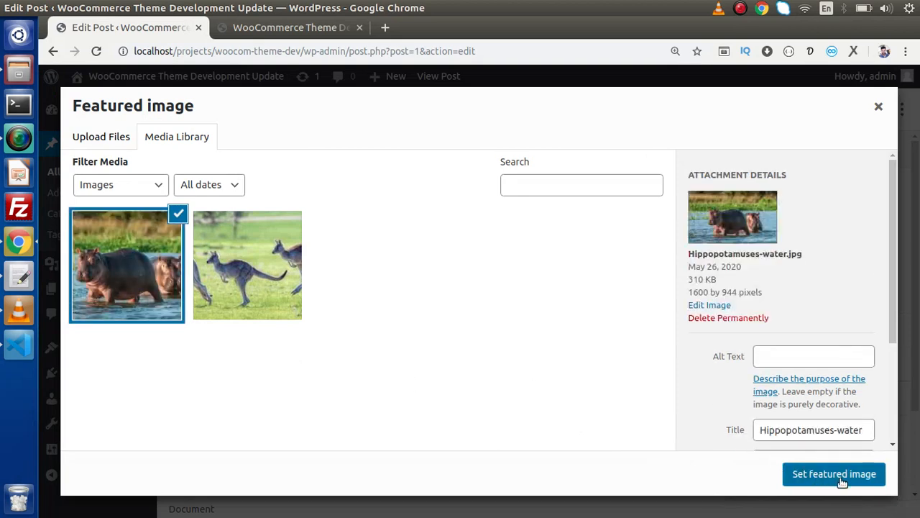
- Set the hippopotamus photo as Hello world!'s featured image and update the post
{"action": "left_click", "coordinate": [833, 473]}
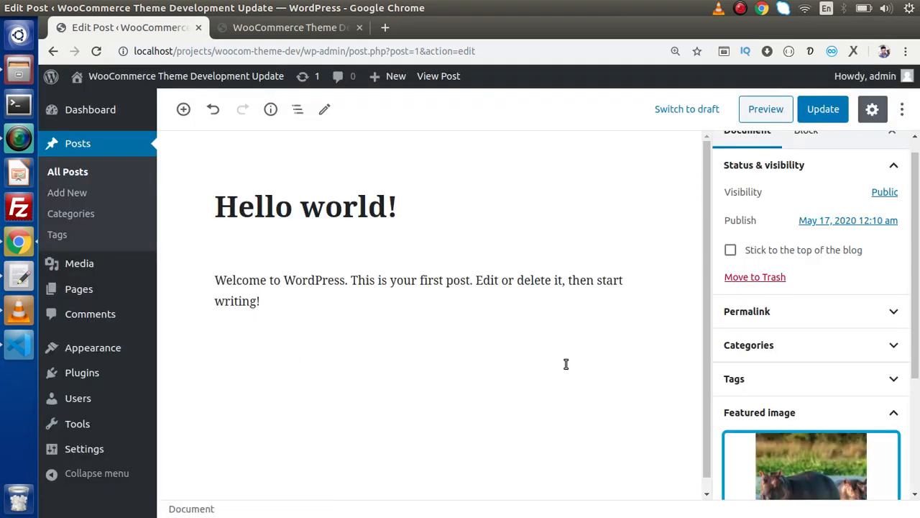
{"action": "scroll", "scroll_direction": "down", "scroll_amount": 3}
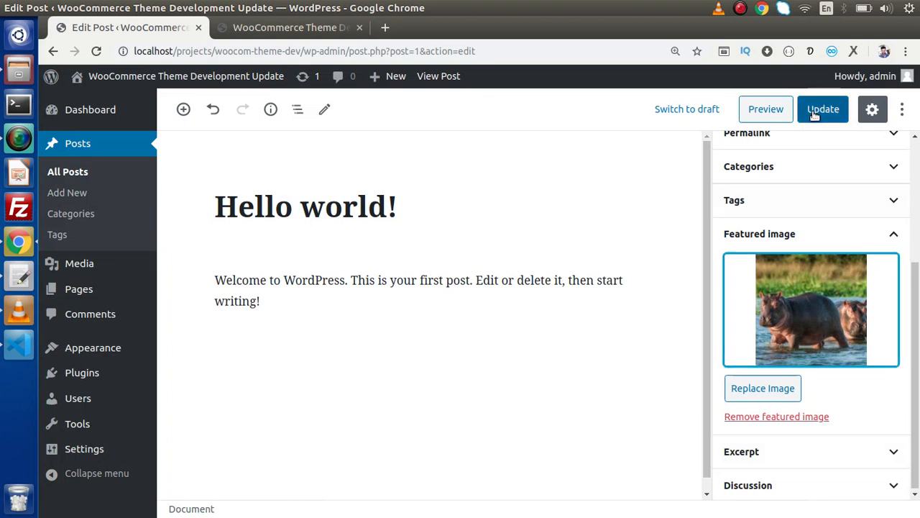
{"action": "left_click", "coordinate": [823, 109]}
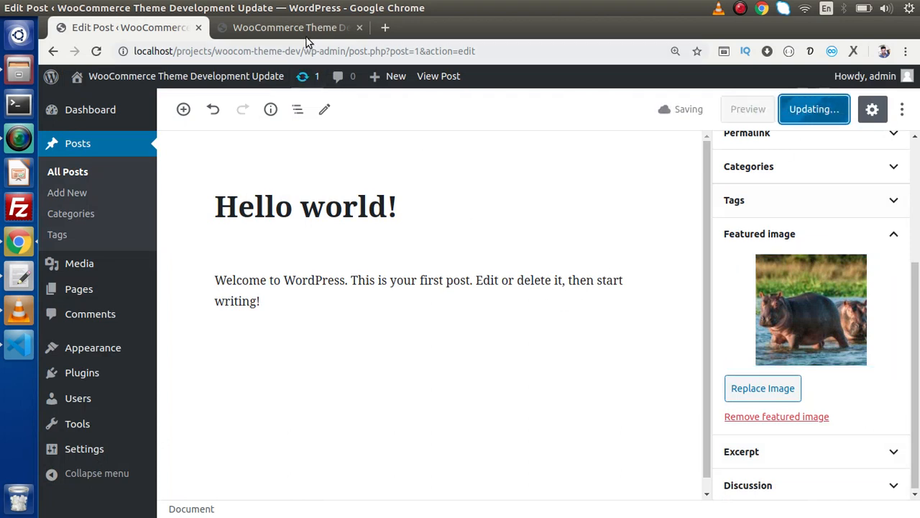
{"action": "left_click", "coordinate": [288, 27]}
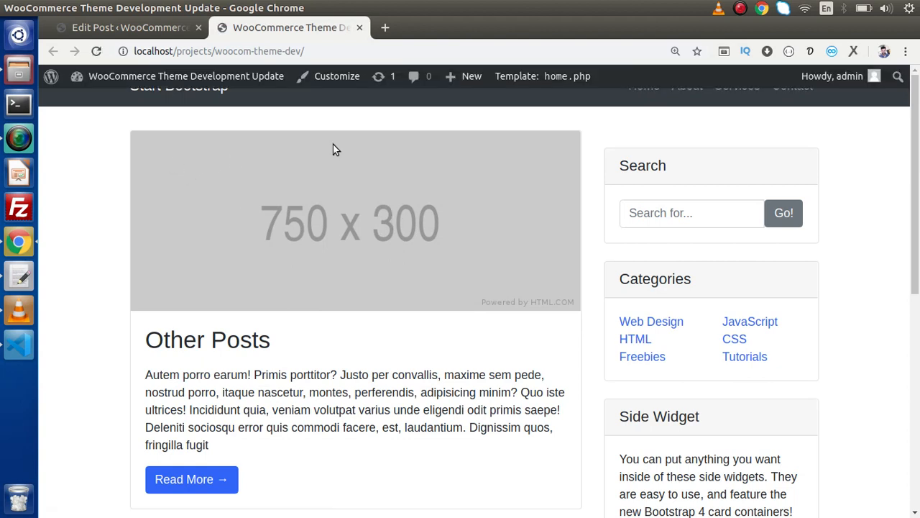
{"action": "mouse_move", "coordinate": [158, 301]}
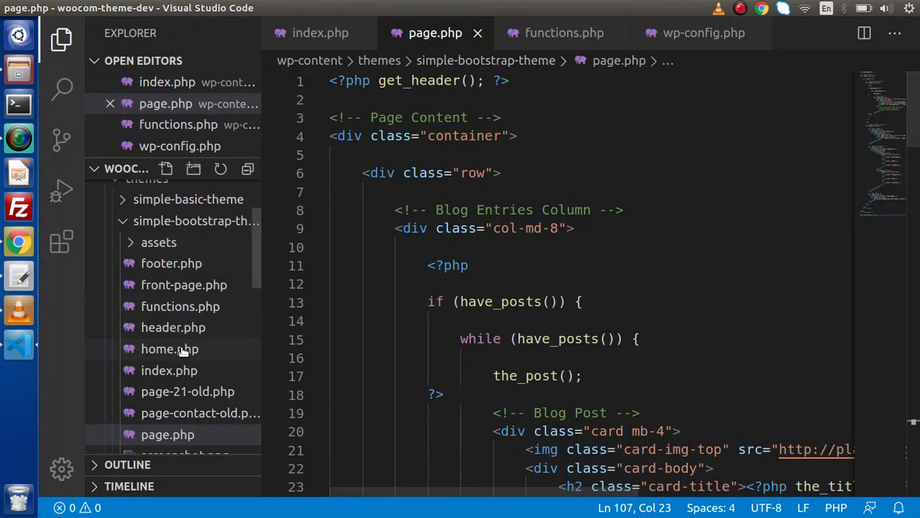
- Open home.php and place the cursor after the while (have_posts()) line in the loop
{"action": "left_click", "coordinate": [170, 348]}
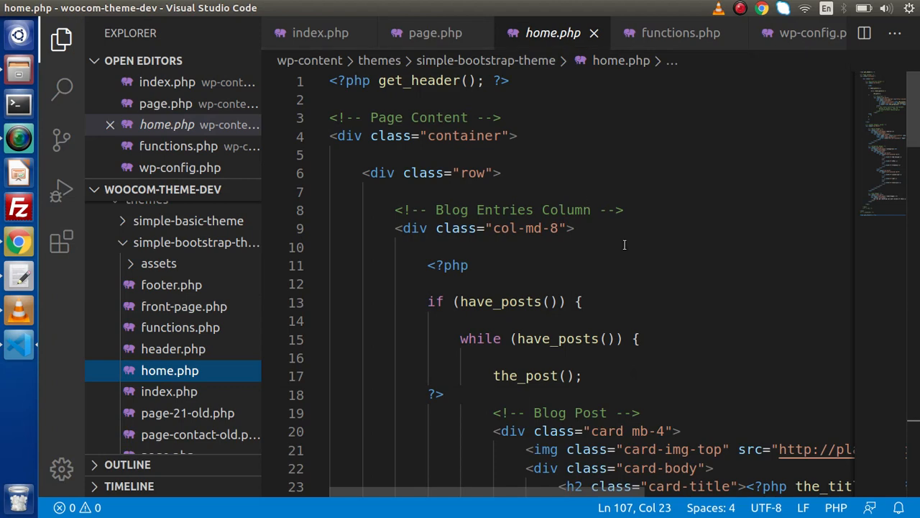
{"action": "scroll", "scroll_direction": "down", "scroll_amount": 3}
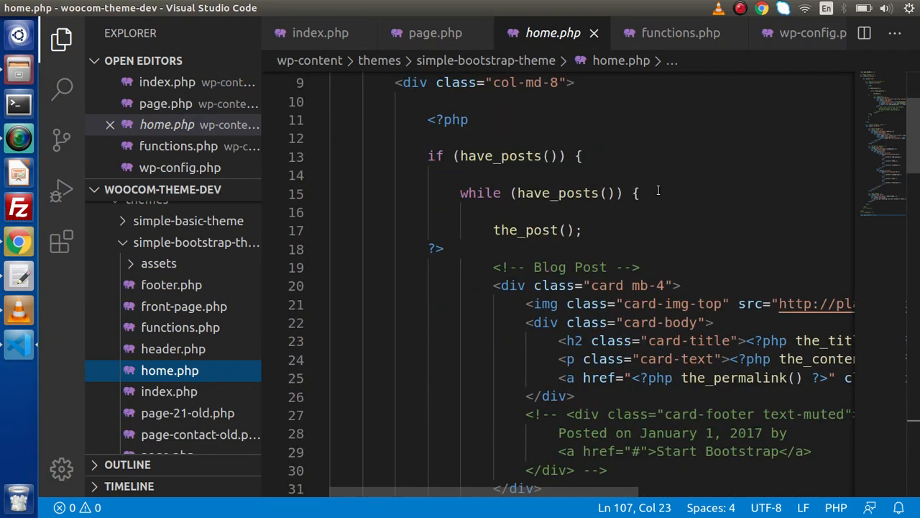
{"action": "left_click", "coordinate": [635, 193]}
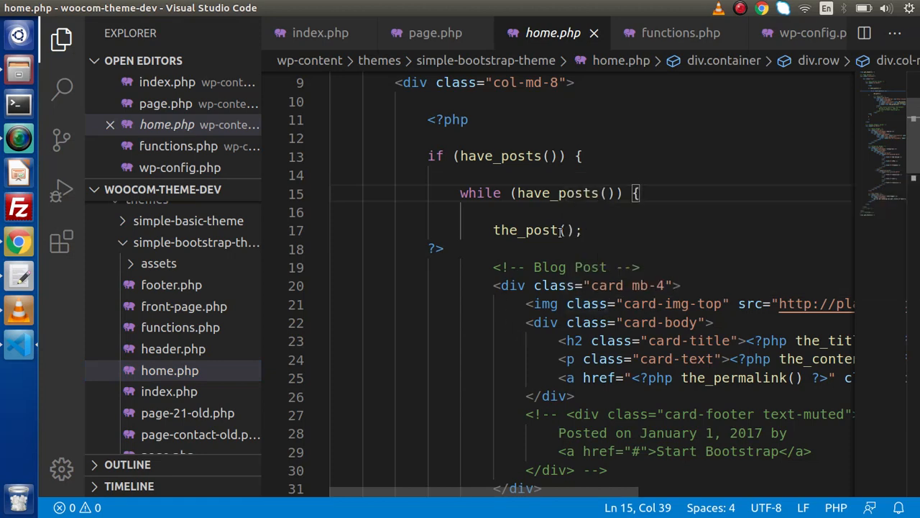
- Write $url = wp_get_attachment_url(get_post_thumbnail_id(...)); inside the post loop
{"action": "type", "text": "$"}
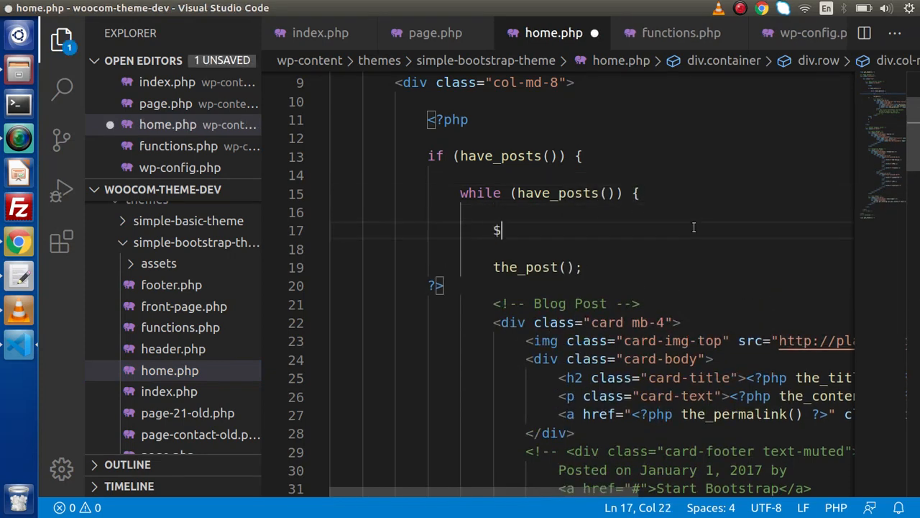
{"action": "type", "text": "url ="}
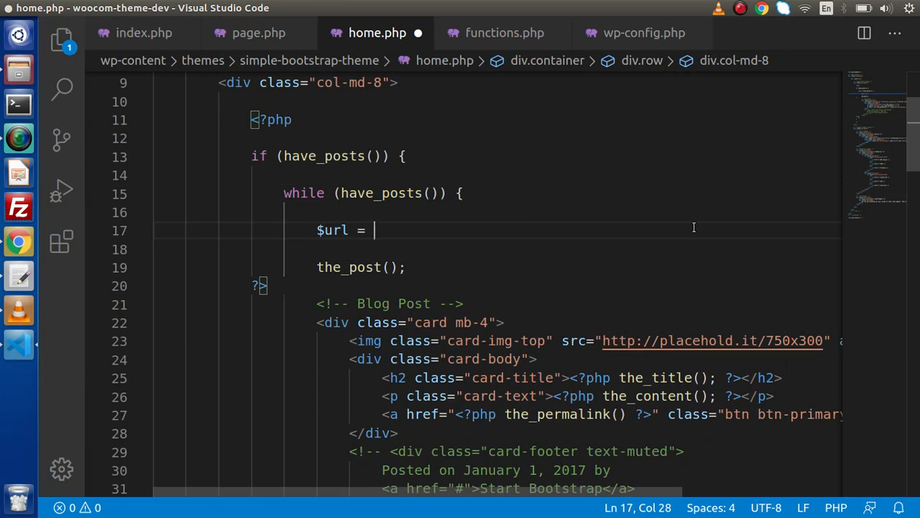
{"action": "type", "text": "wp"}
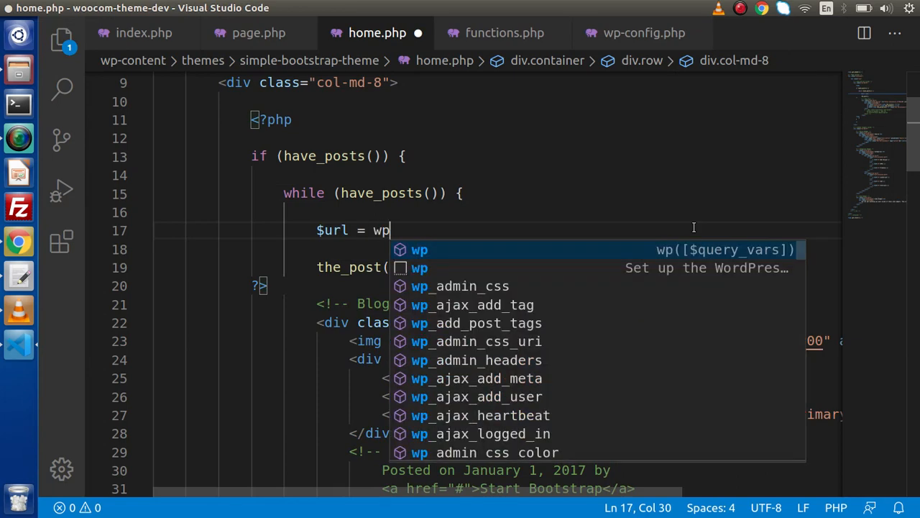
{"action": "type", "text": "_get"}
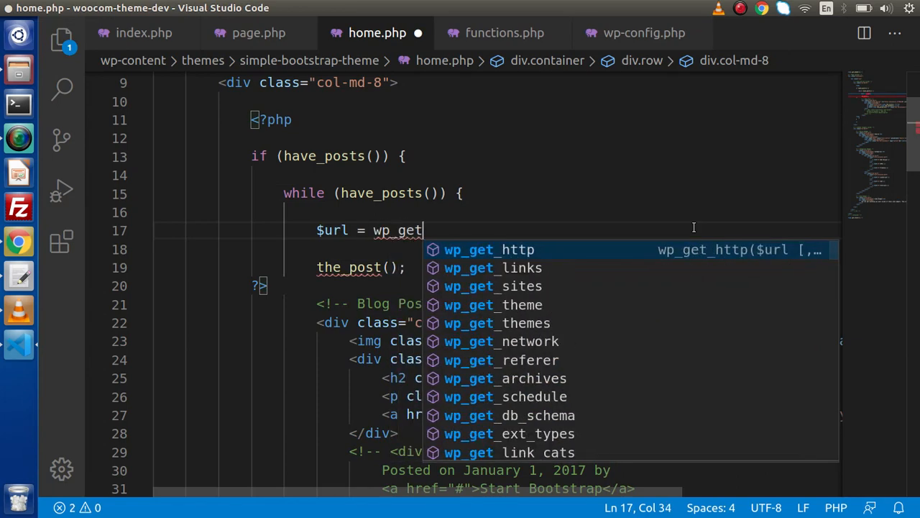
{"action": "type", "text": "_attachment_url"}
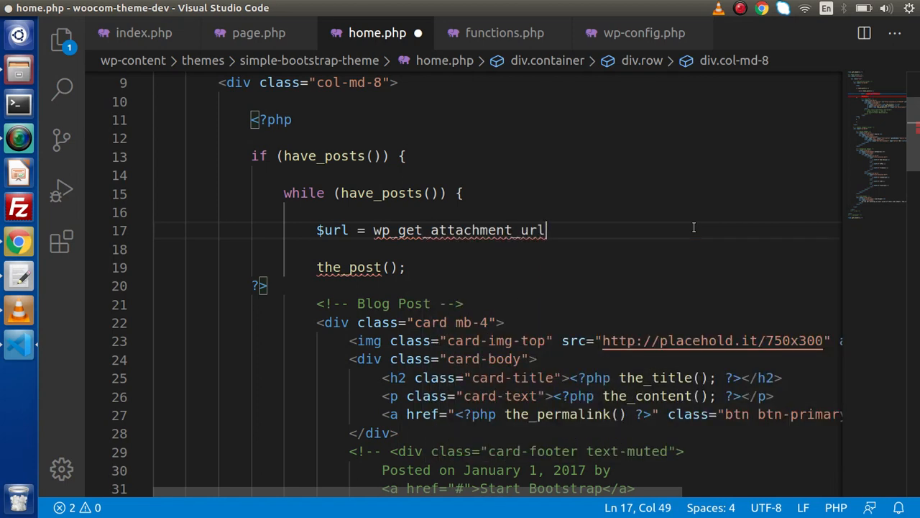
{"action": "type", "text": "();"}
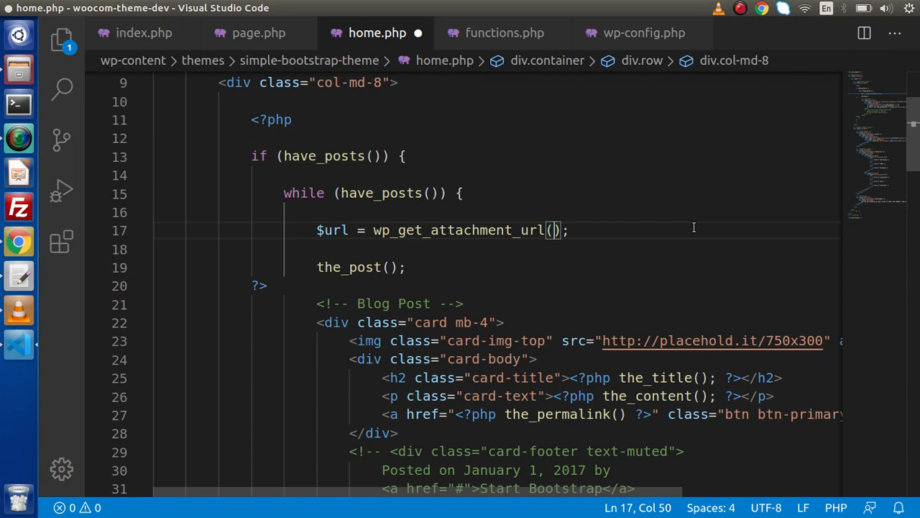
{"action": "type", "text": "get_"}
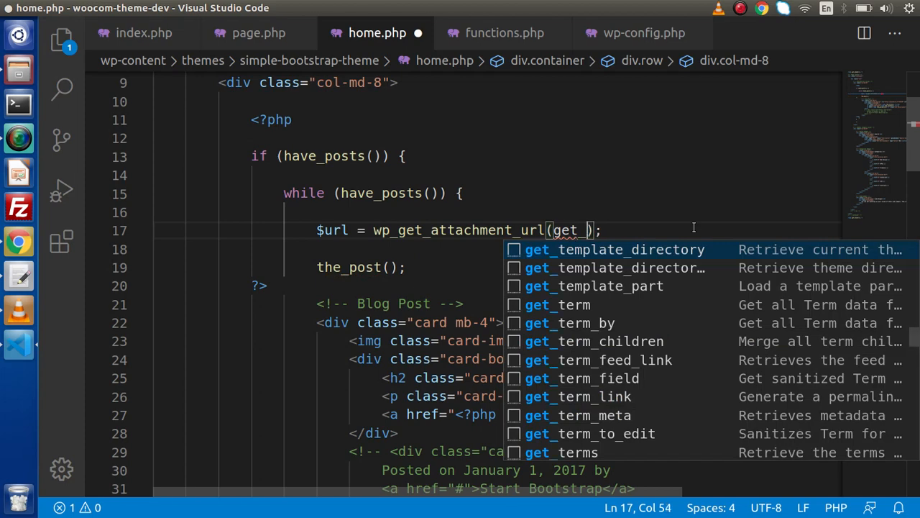
{"action": "type", "text": "post_thu"}
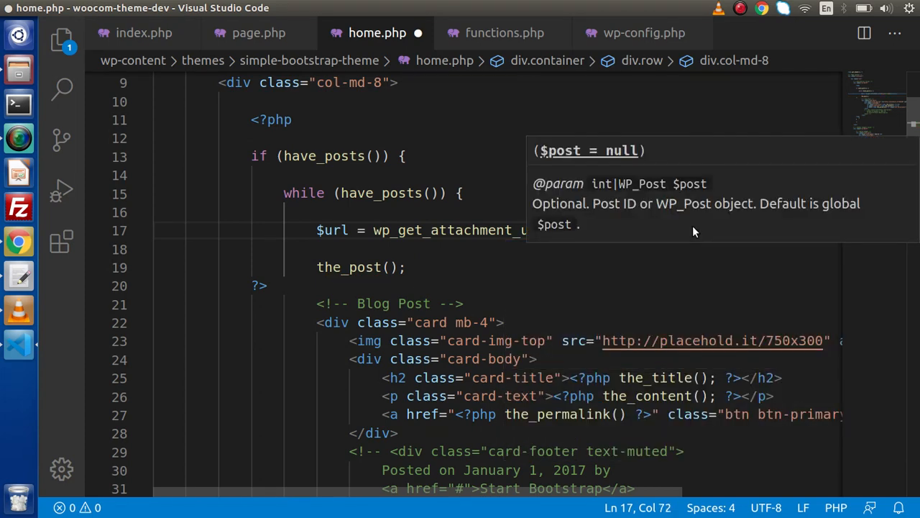
{"action": "mouse_move", "coordinate": [673, 251]}
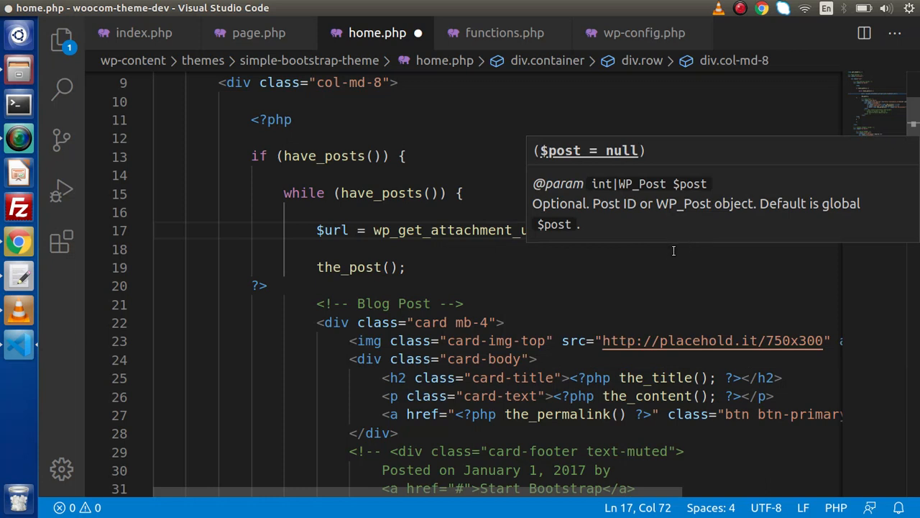
{"action": "mouse_move", "coordinate": [639, 253]}
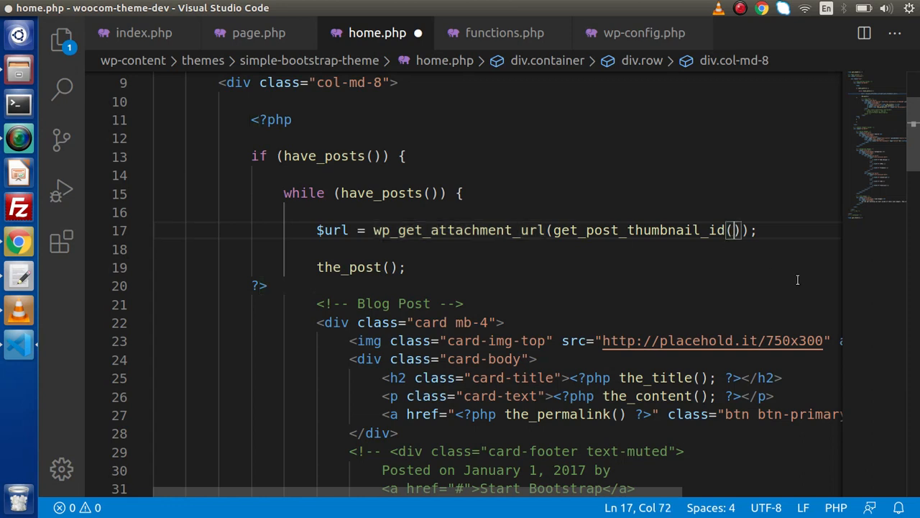
- Complete the call with $post->ID and the "thumbail" size argument
{"action": "type", "text": "$post->"}
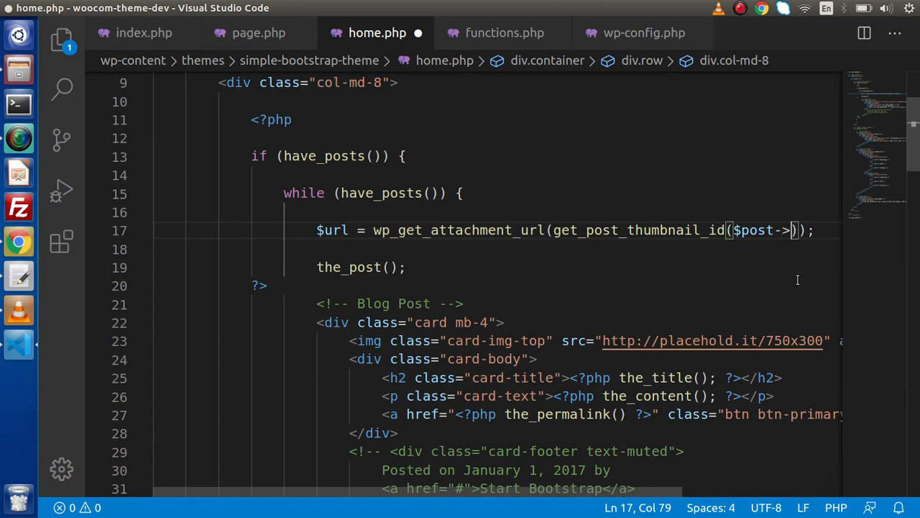
{"action": "type", "text": "ID"}
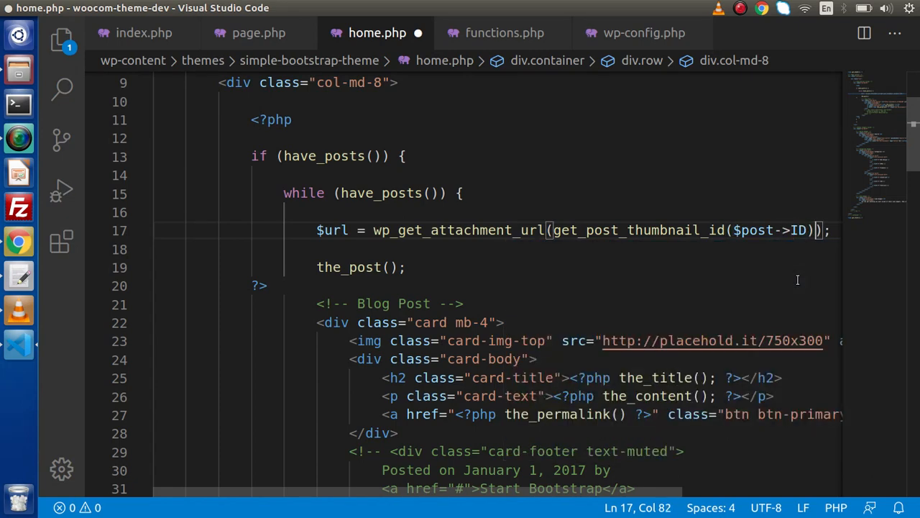
{"action": "type", "text": ","}
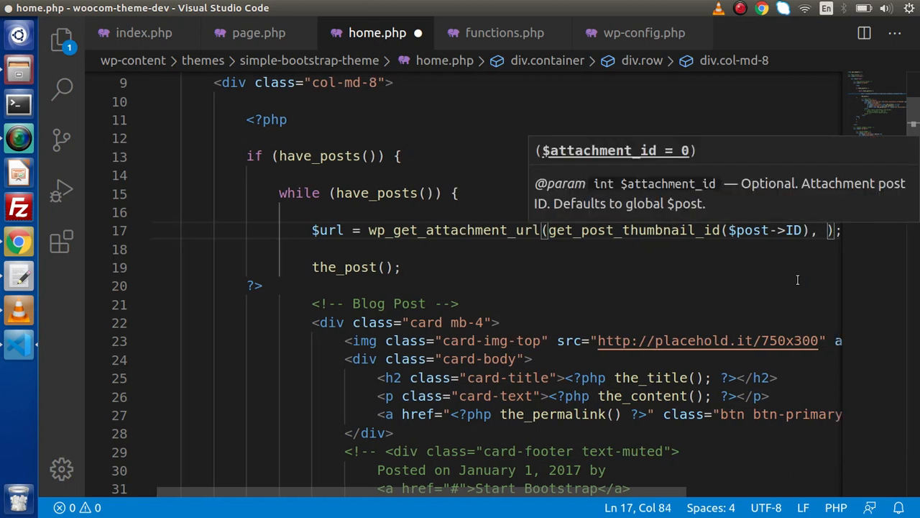
{"action": "type", "text": "\"\""}
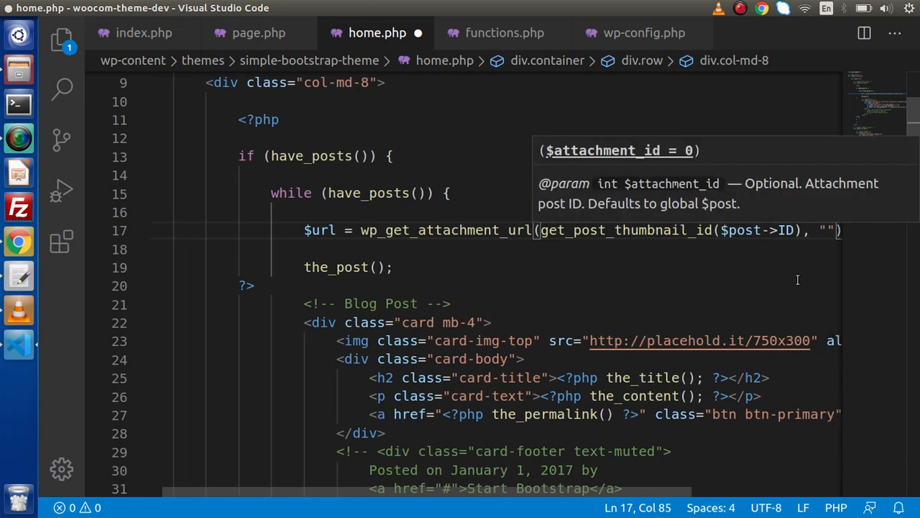
{"action": "type", "text": "thu"}
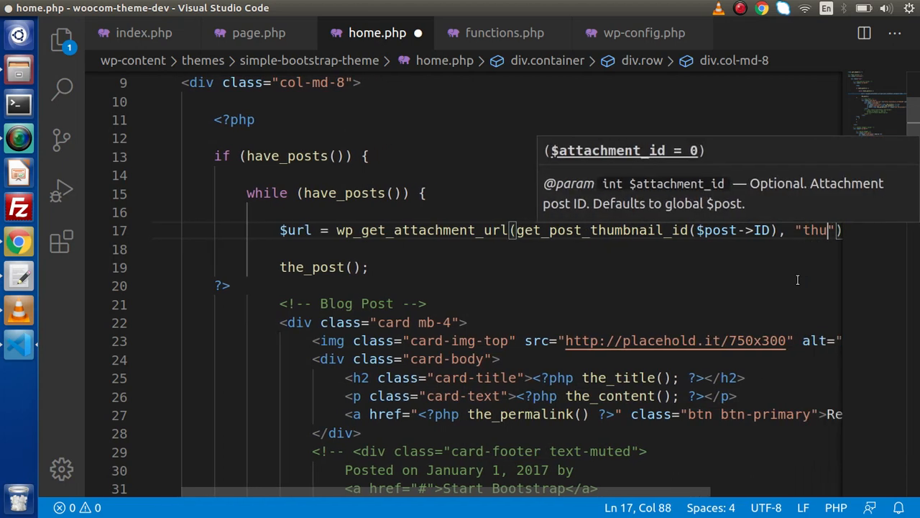
{"action": "type", "text": "bnail"}
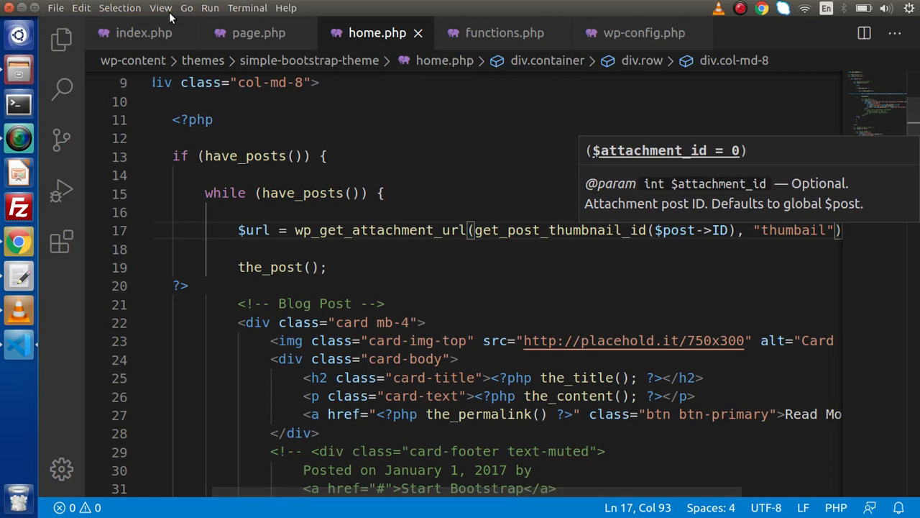
- Enable Word Wrap, correct the size name to "thumbnail", and target the card image's placeholder src
{"action": "left_click", "coordinate": [160, 8]}
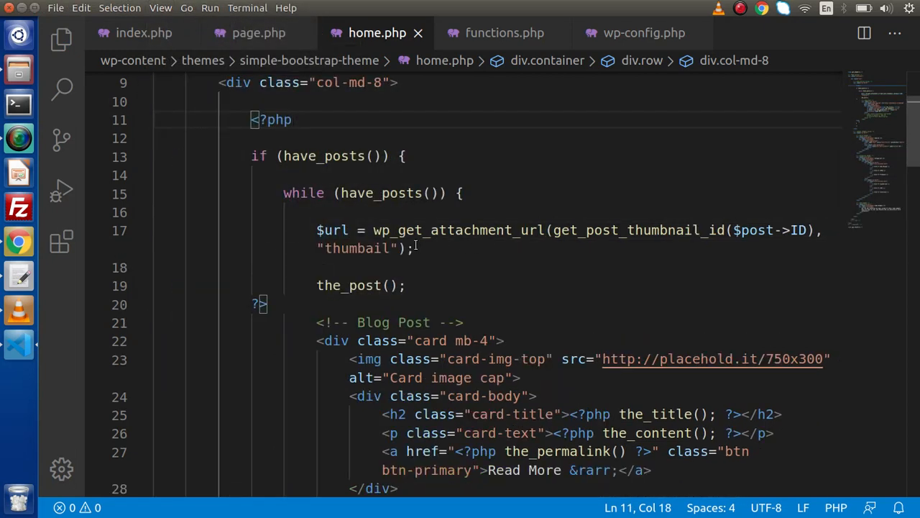
{"action": "left_click", "coordinate": [416, 248]}
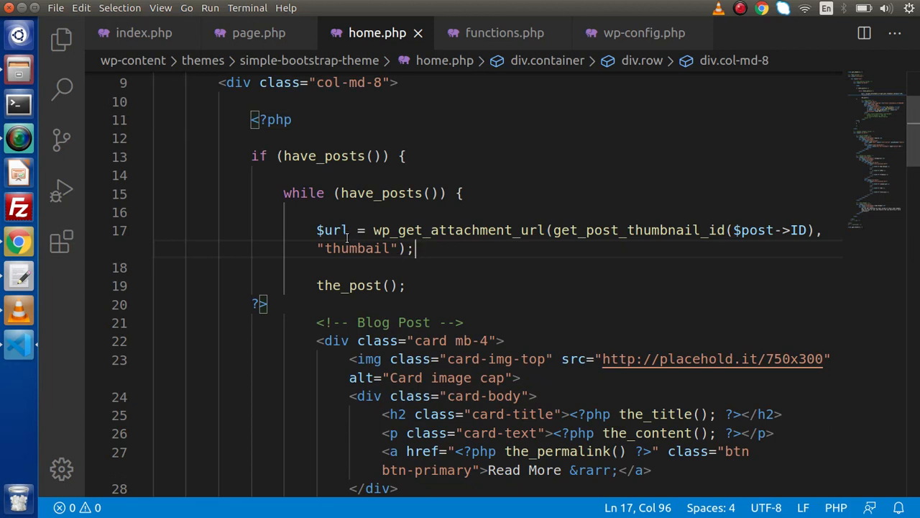
{"action": "double_click", "coordinate": [330, 230]}
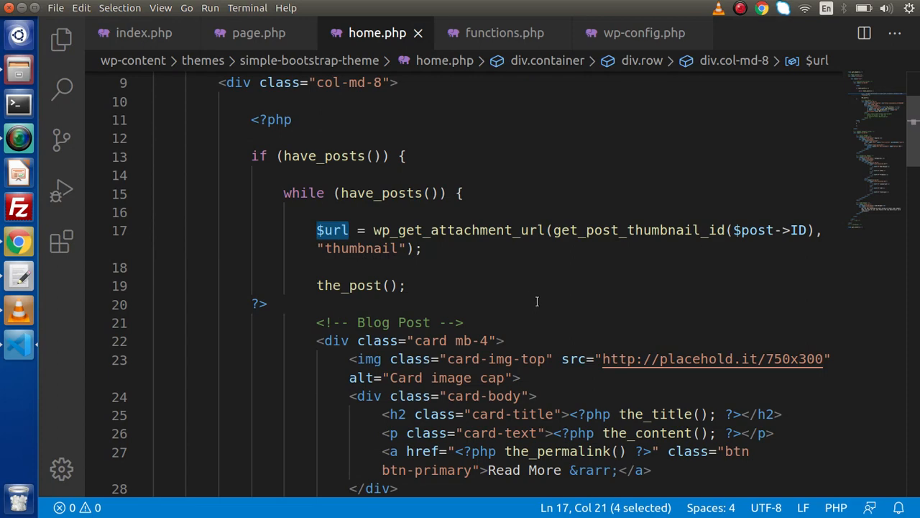
{"action": "scroll", "scroll_direction": "down", "scroll_amount": 3}
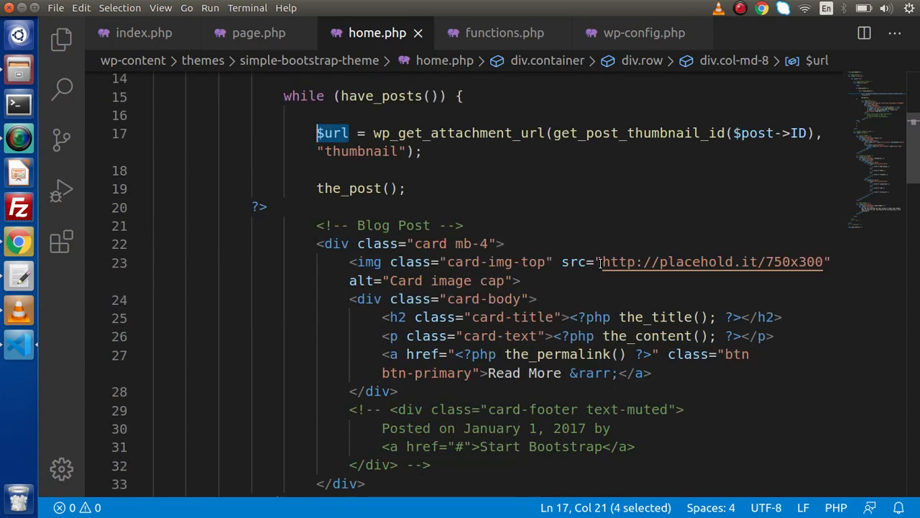
{"action": "left_click", "coordinate": [825, 262]}
{"action": "type", "text": "<?php ?>"}
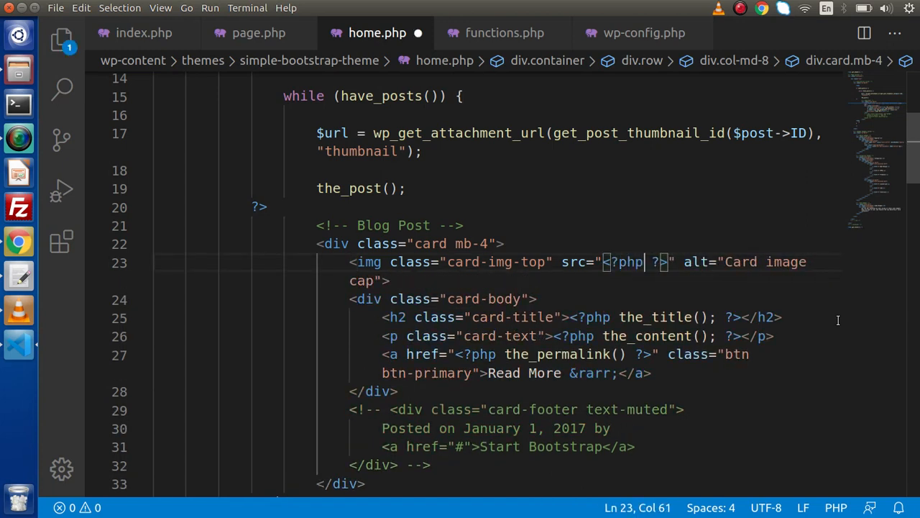
- Make the card image src echo $url and save home.php
{"action": "type", "text": "echo $url"}
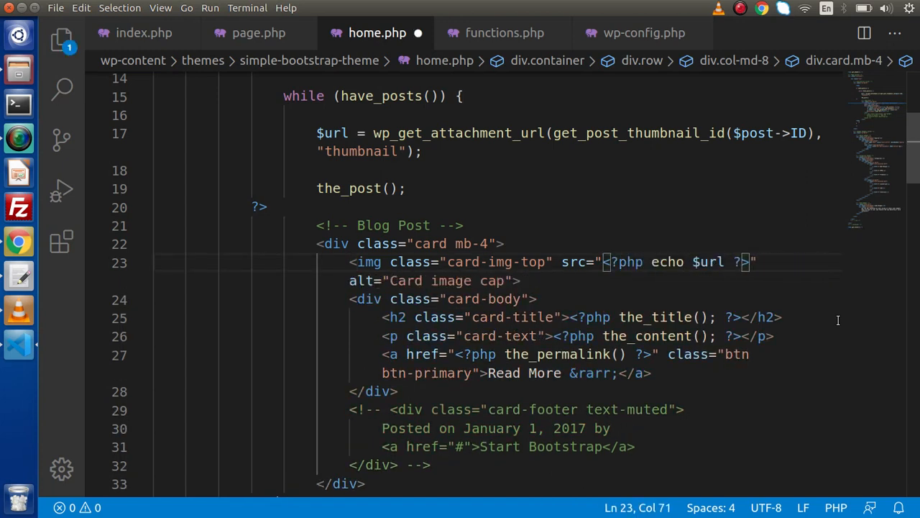
{"action": "key", "text": "ctrl+s"}
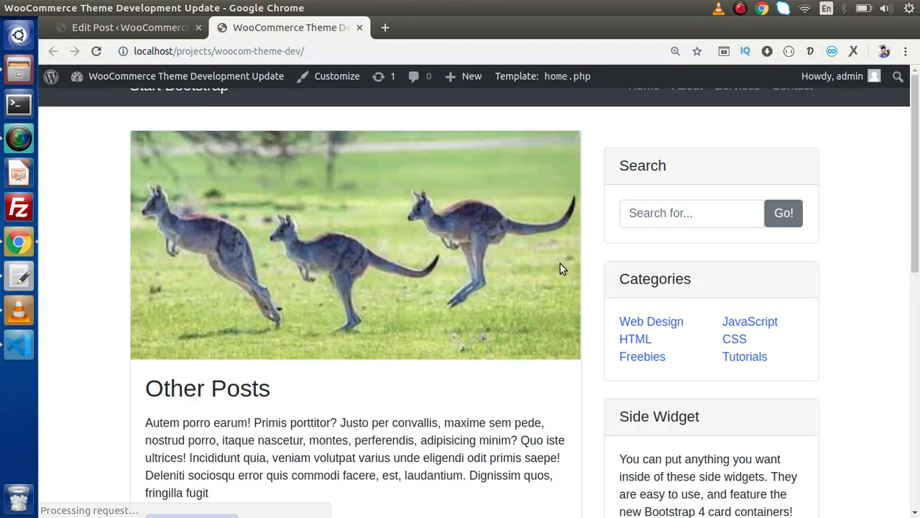
{"action": "mouse_move", "coordinate": [305, 425]}
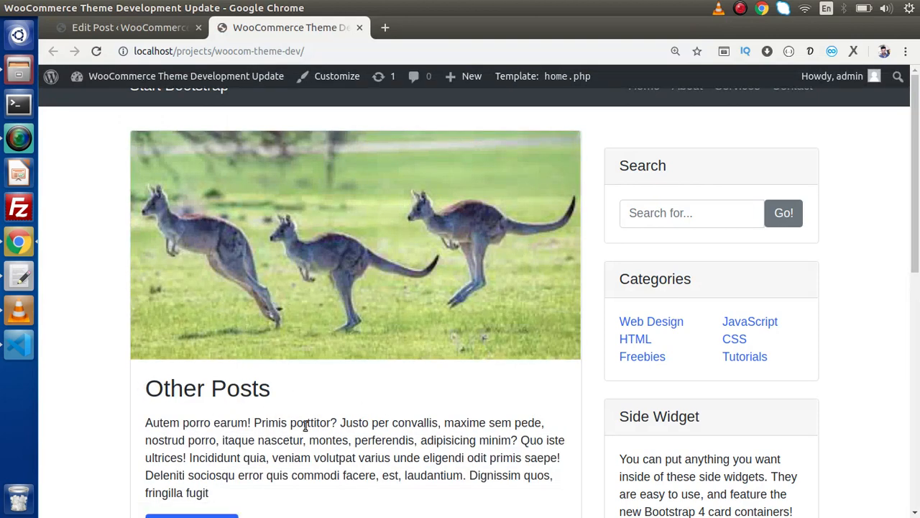
{"action": "mouse_move", "coordinate": [285, 191]}
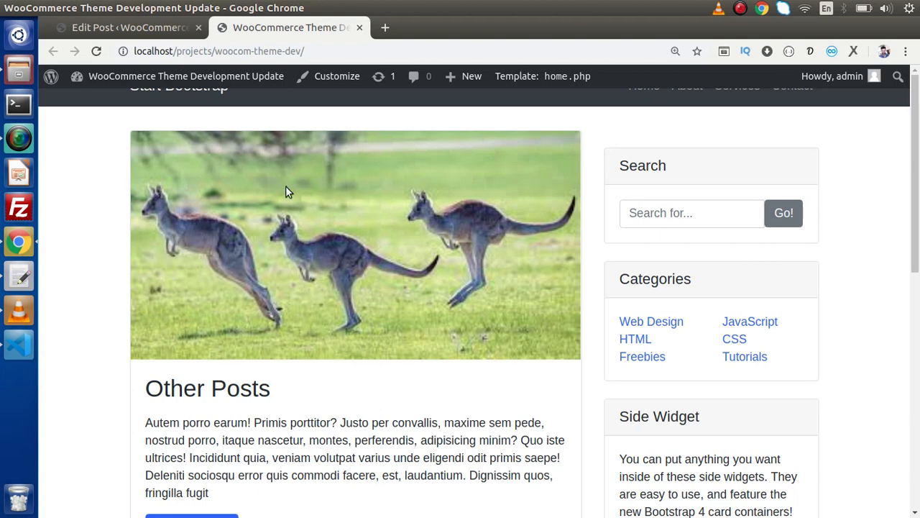
{"action": "mouse_move", "coordinate": [558, 288]}
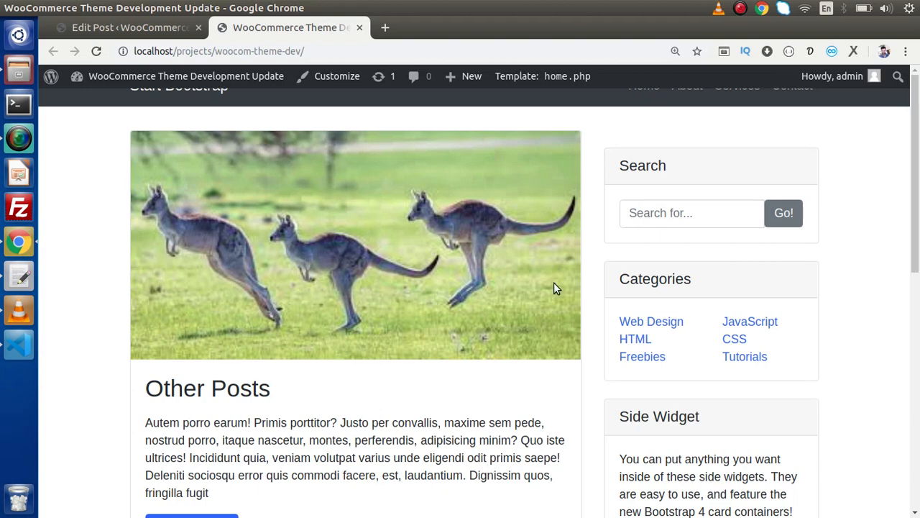
- Scroll the home page to the Hello world card showing the kangaroo photo, then return to the theme code
{"action": "scroll", "scroll_direction": "down", "scroll_amount": 3}
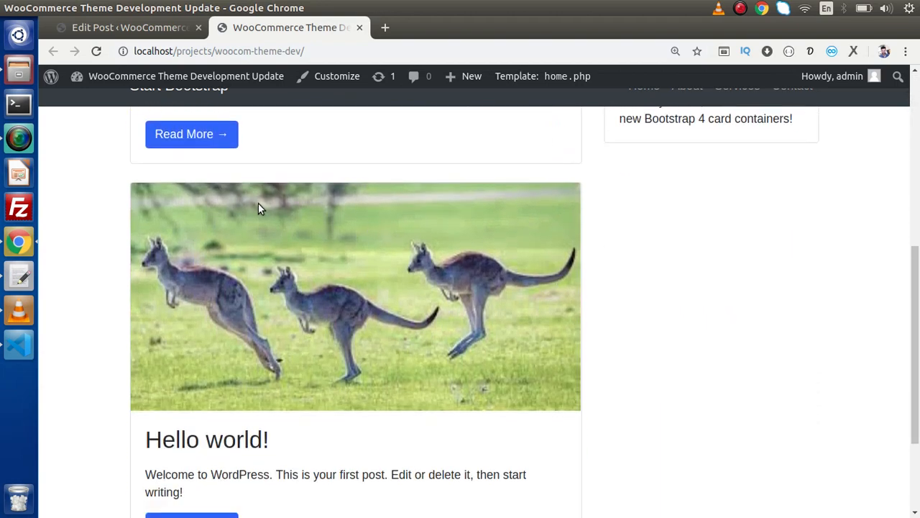
{"action": "mouse_move", "coordinate": [184, 328]}
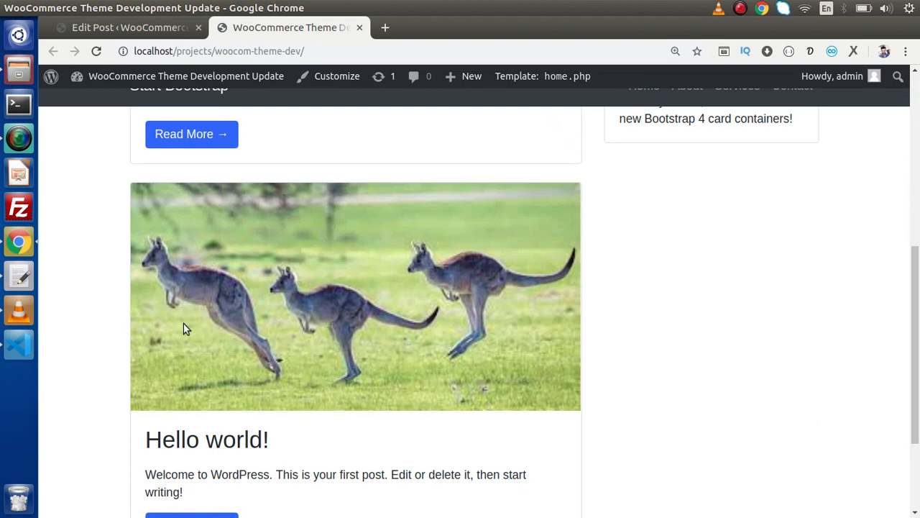
{"action": "scroll", "scroll_direction": "down", "scroll_amount": 3}
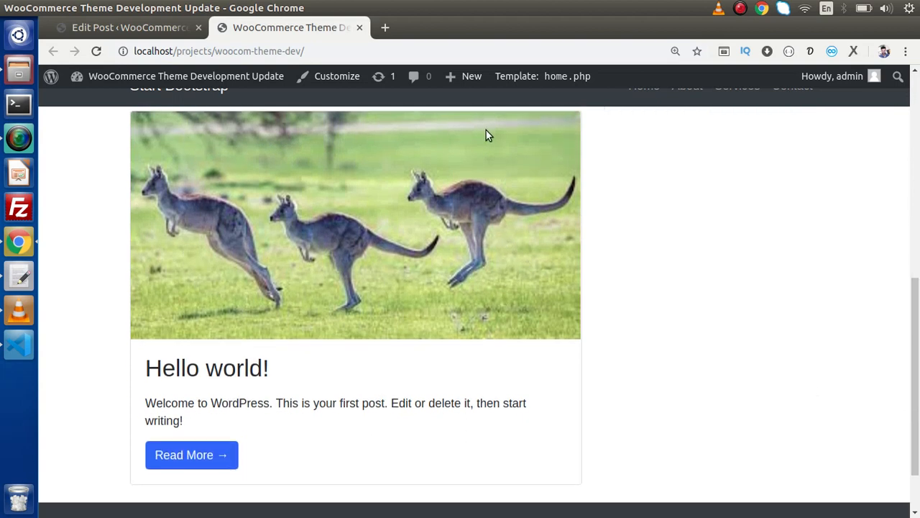
{"action": "mouse_move", "coordinate": [257, 356]}
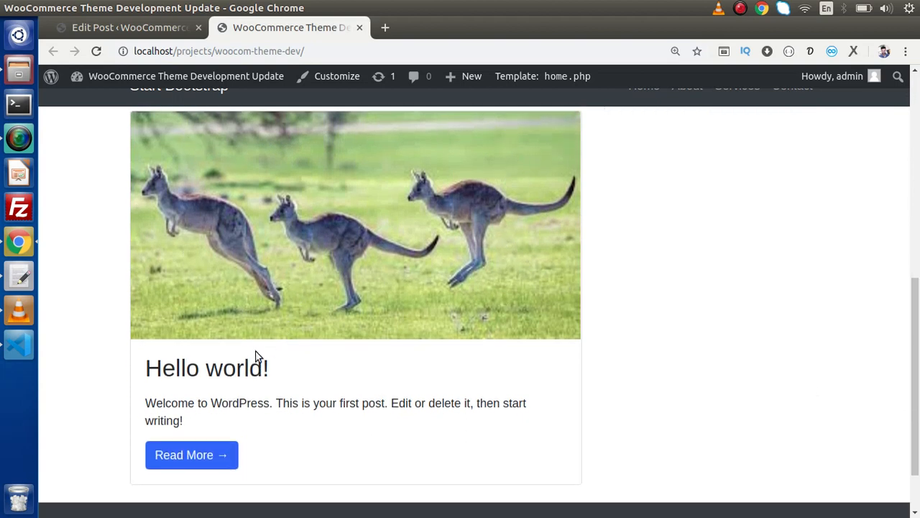
{"action": "left_click", "coordinate": [18, 343]}
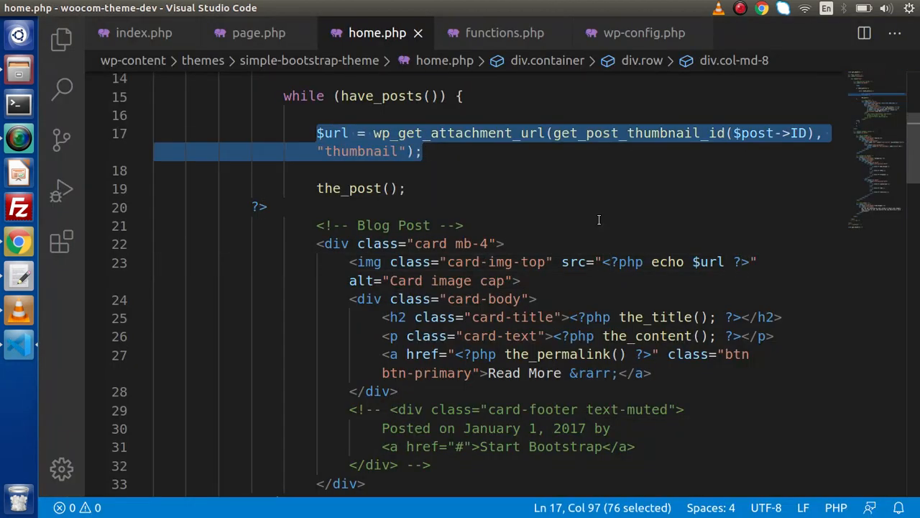
- Move the $url = wp_get_attachment_url(...) line after the_post() in home.php and save
{"action": "key", "text": "Delete"}
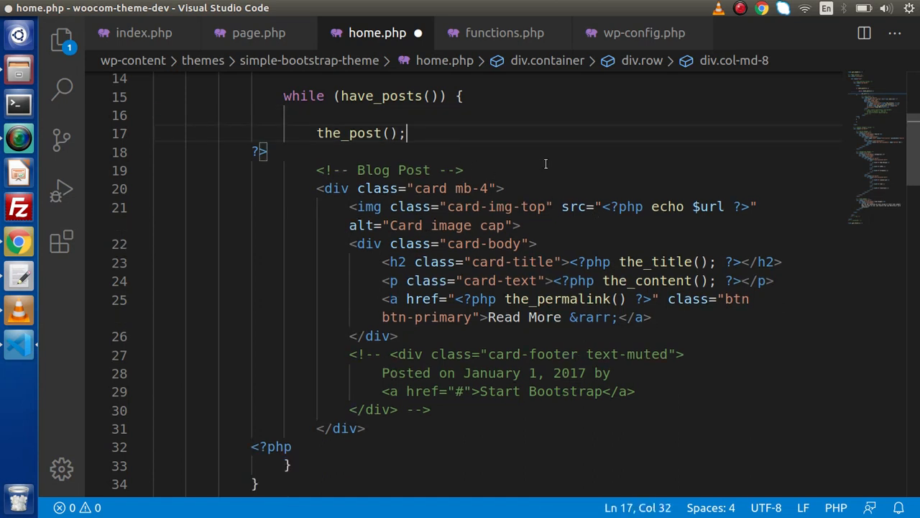
{"action": "type", "text": "$url = wp_get_attachment_url(get_post_thumbnail_id($post->ID), \"thumbnail\");"}
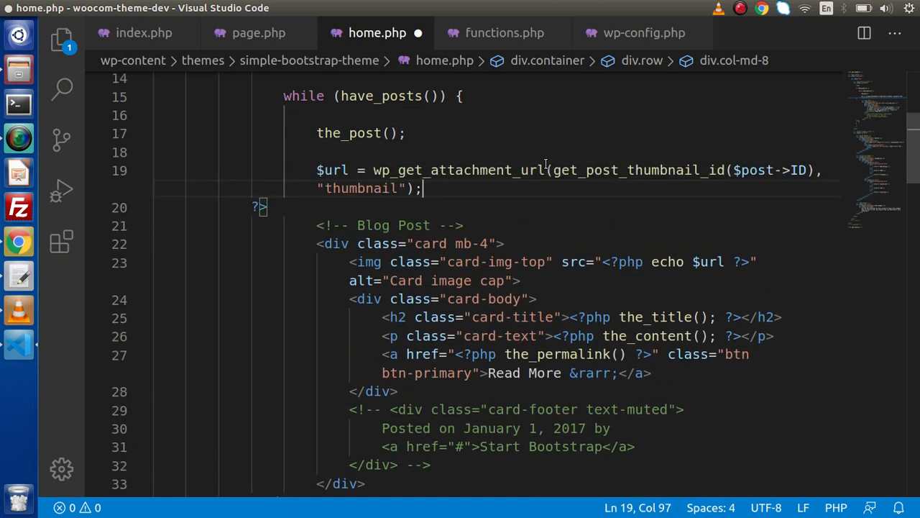
{"action": "key", "text": "ctrl+s"}
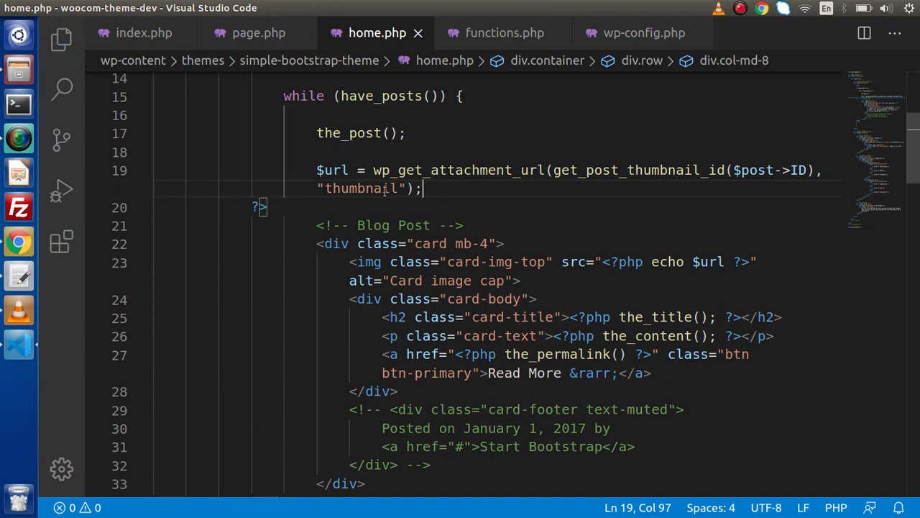
{"action": "mouse_move", "coordinate": [31, 242]}
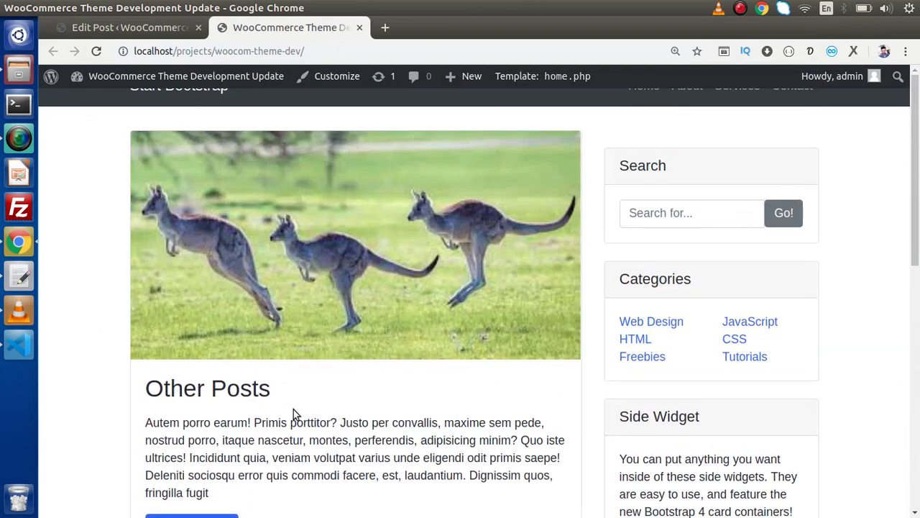
- After viewing the reloaded home page, return to home.php in the editor
{"action": "left_click", "coordinate": [18, 344]}
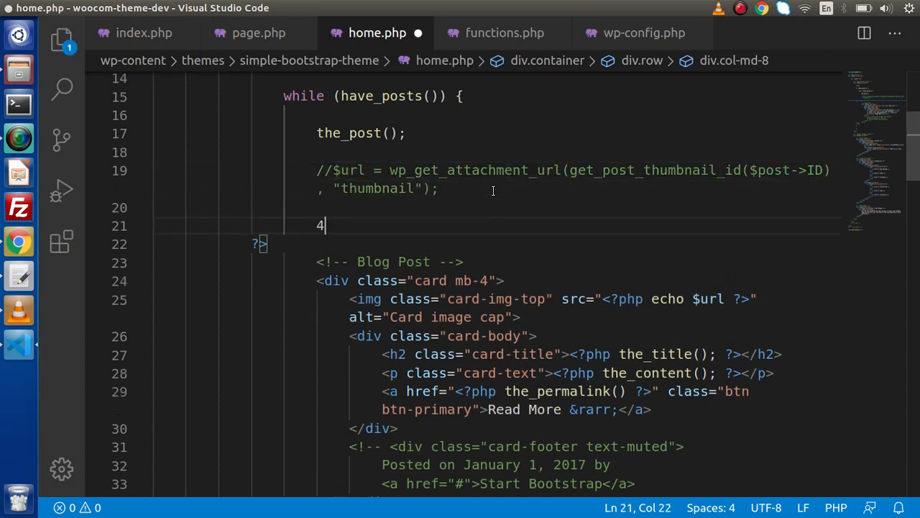
- Write a new $url = wp_get_attachment_url(get_post_thumbnail_id(get_the_ID()) ...) line beneath the commented-out one
{"action": "key", "text": "Backspace"}
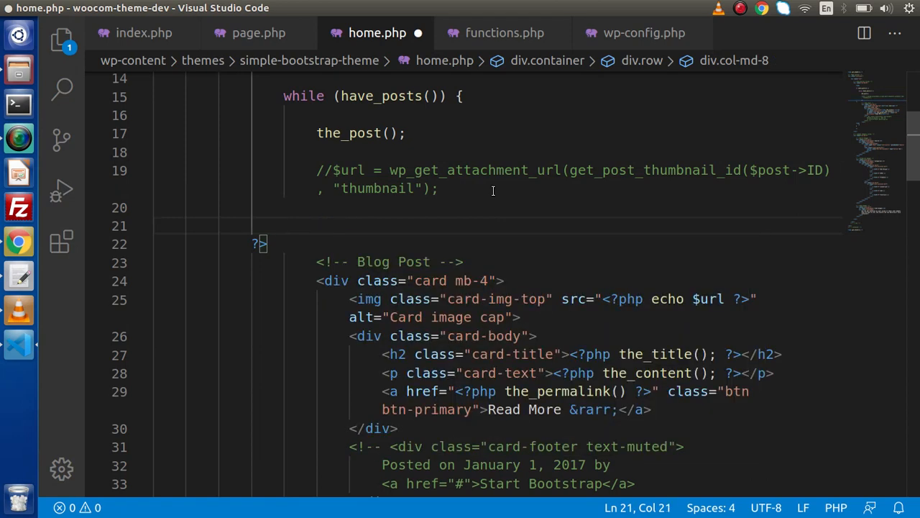
{"action": "type", "text": "$url = w"}
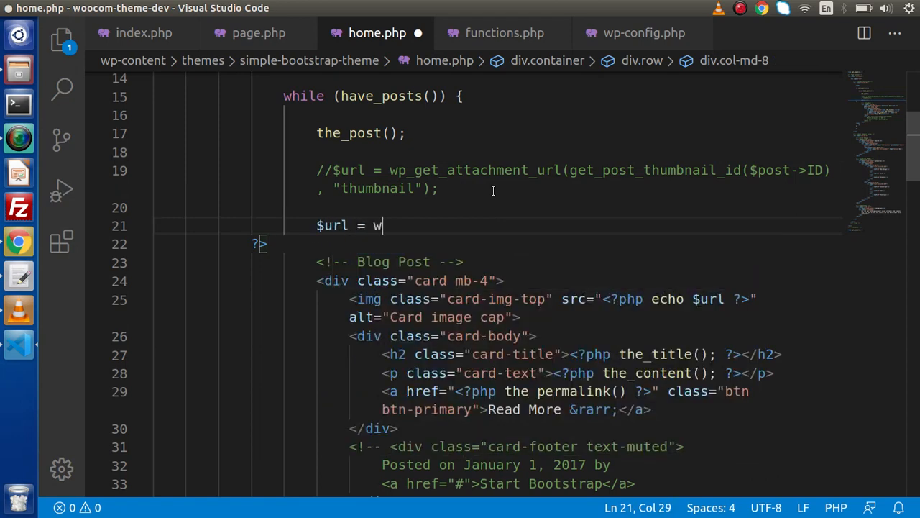
{"action": "type", "text": "p_get"}
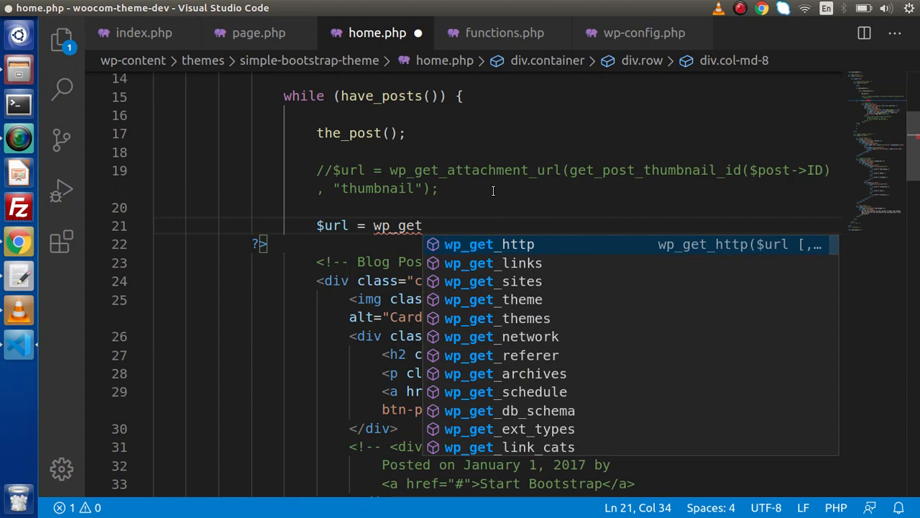
{"action": "type", "text": "attachment_url(g"}
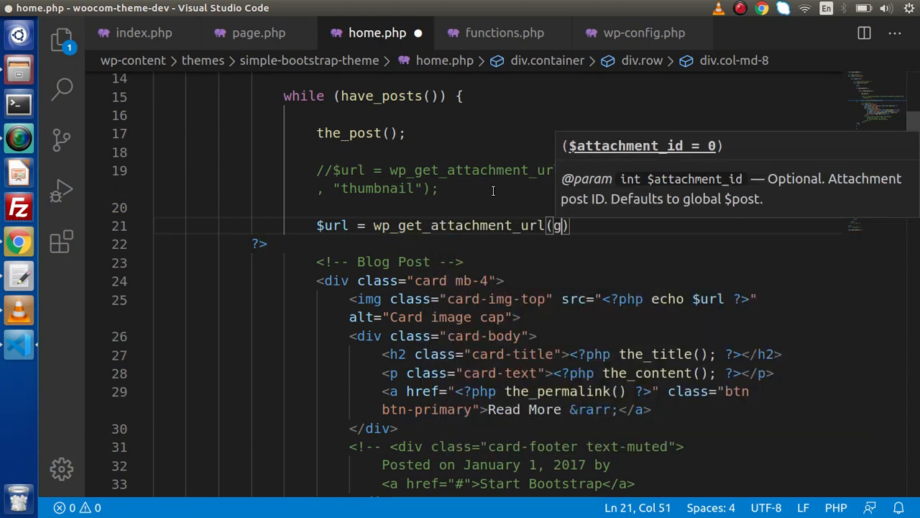
{"action": "type", "text": "et_"}
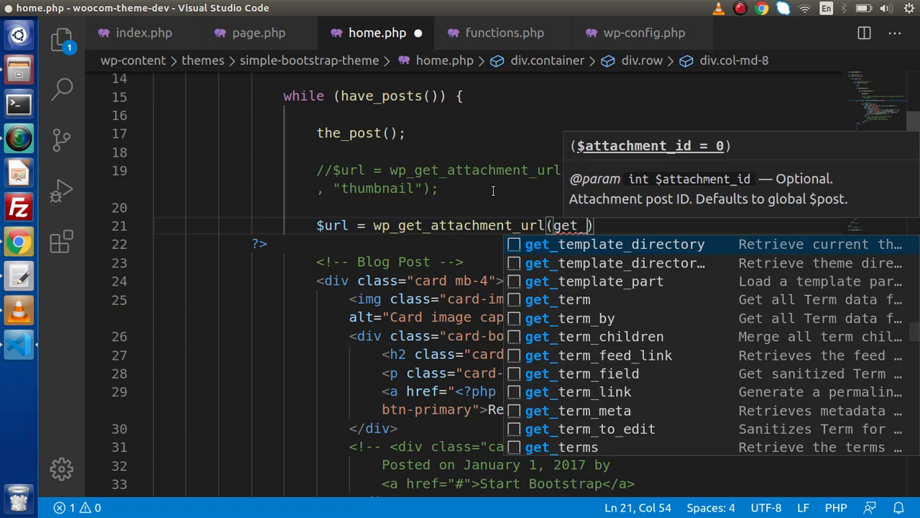
{"action": "type", "text": "post_thumbnail_id("}
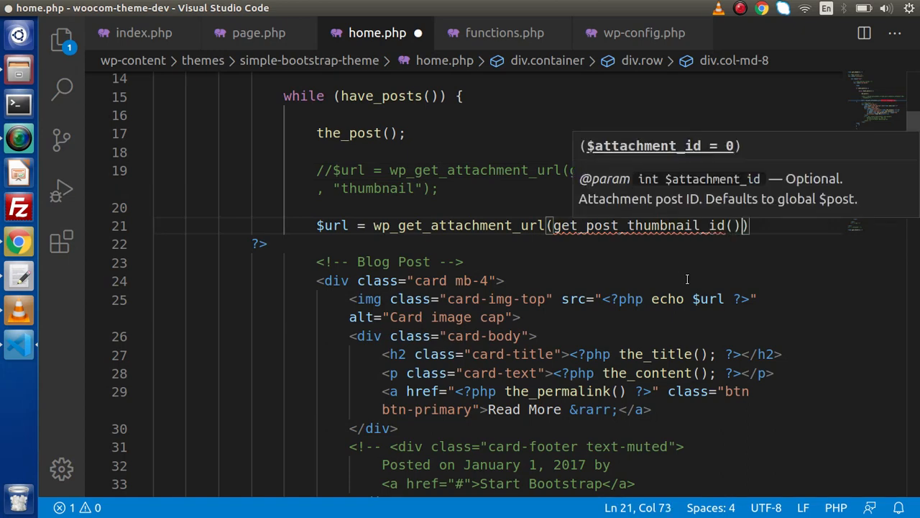
{"action": "type", "text": "get_"}
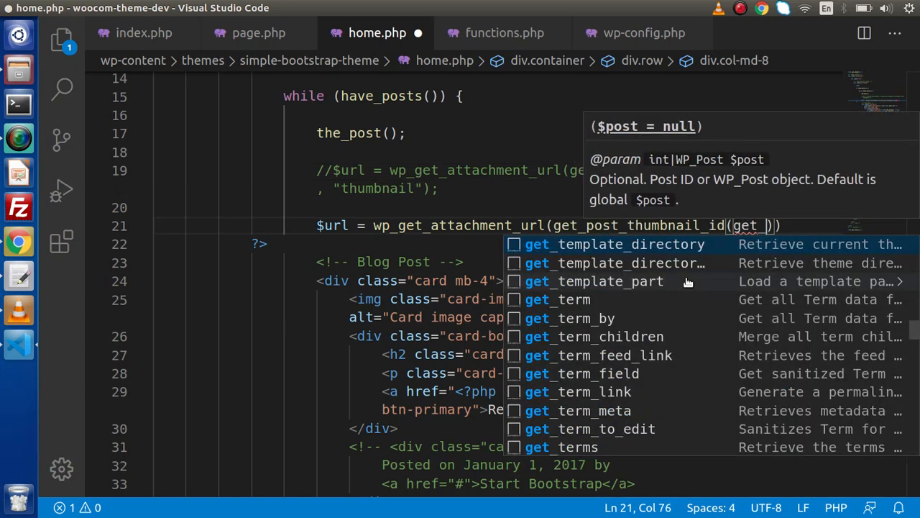
{"action": "type", "text": "the_ID("}
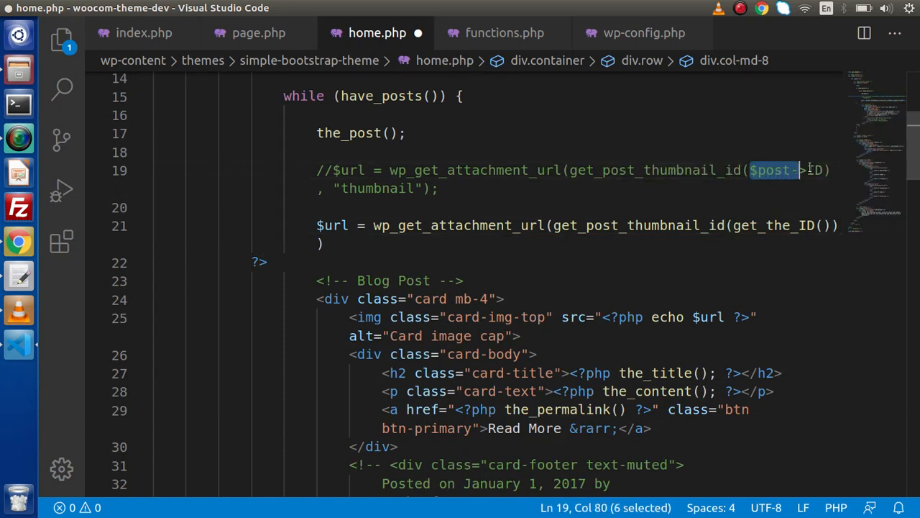
- Compare with $post-> in the old line, finish the call with the "thumbnail" size argument and save home.php
{"action": "double_click", "coordinate": [774, 225]}
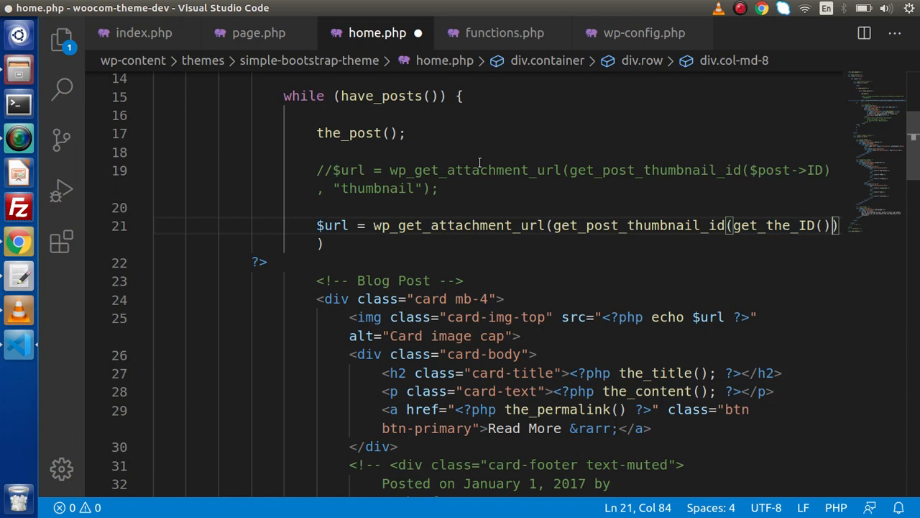
{"action": "mouse_move", "coordinate": [432, 195]}
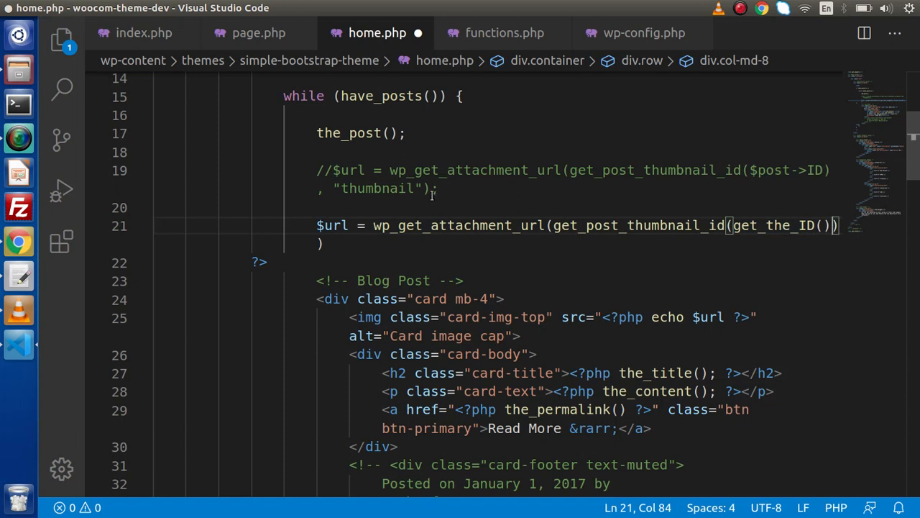
{"action": "mouse_move", "coordinate": [808, 229]}
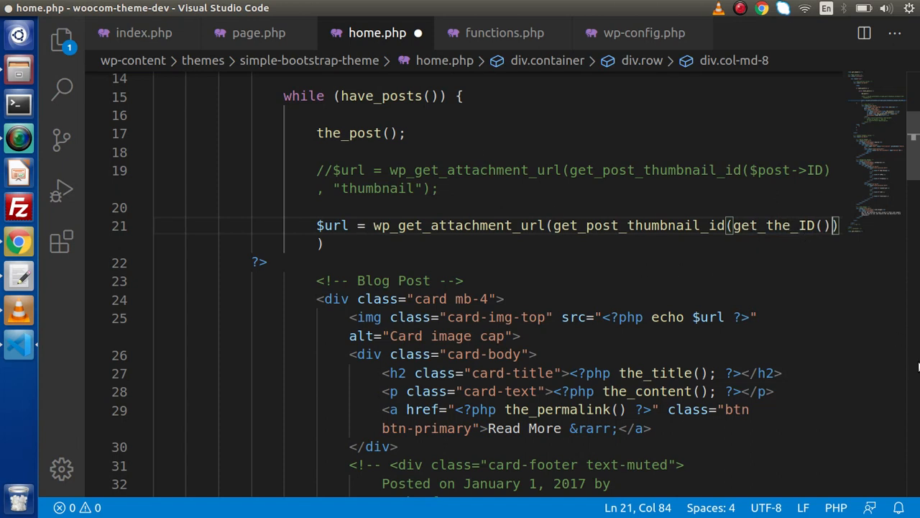
{"action": "type", "text": ", \"\""}
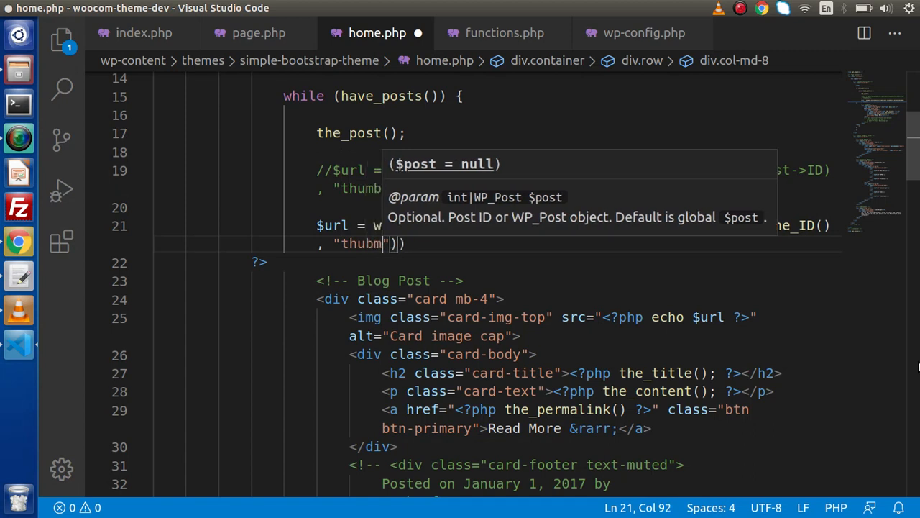
{"action": "key", "text": "Backspace"}
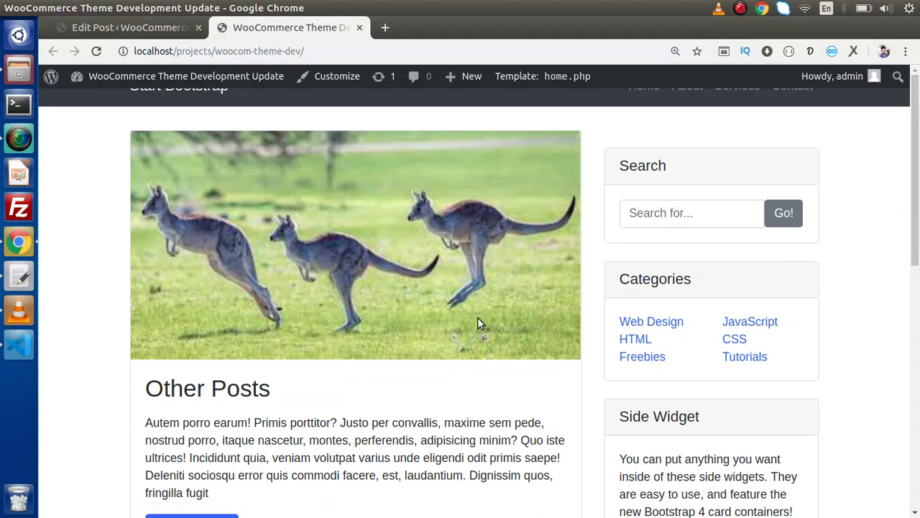
- Scroll to Hello world with its hippo image, compare against the Edit Post featured image, and return to Other Posts' kangaroos
{"action": "scroll", "scroll_direction": "down", "scroll_amount": 3}
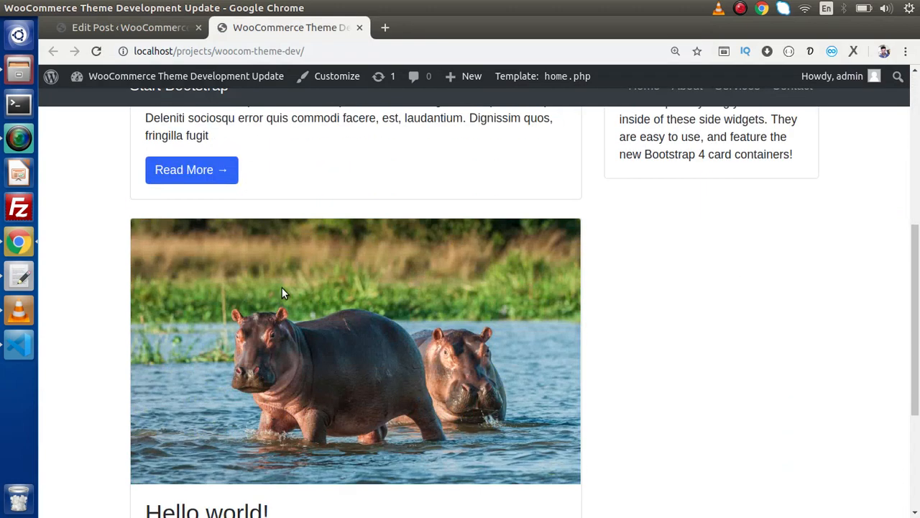
{"action": "scroll", "scroll_direction": "down", "scroll_amount": 3}
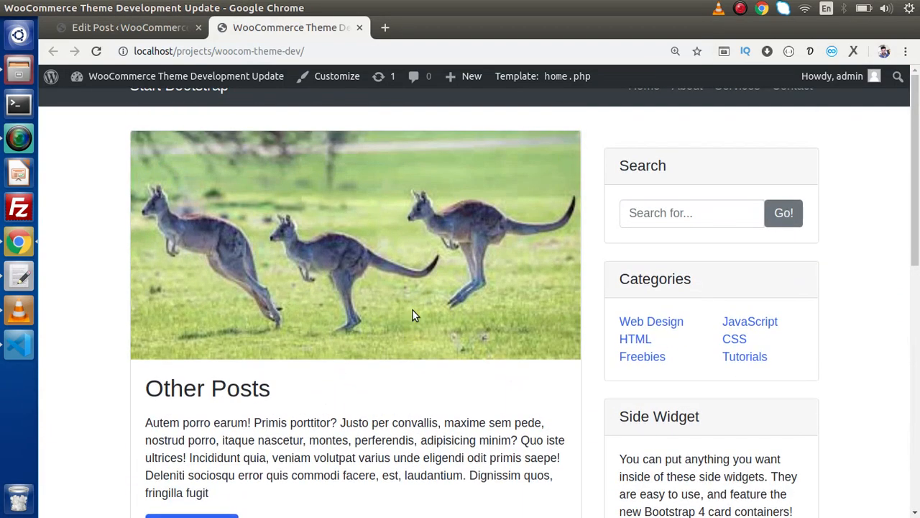
{"action": "scroll", "scroll_direction": "down", "scroll_amount": 3}
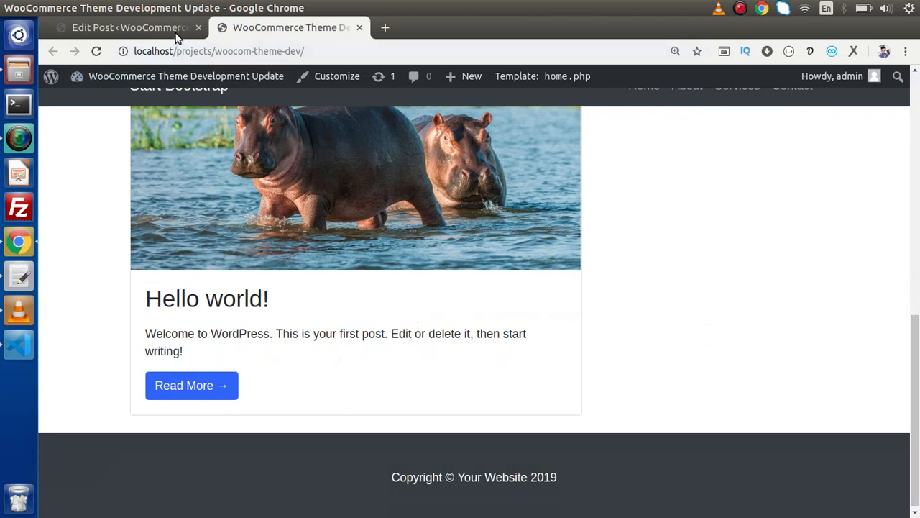
{"action": "left_click", "coordinate": [130, 27]}
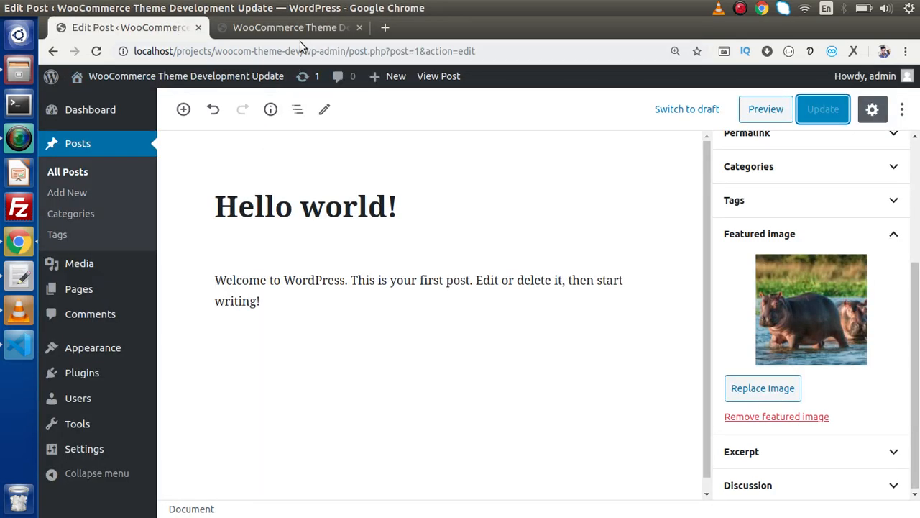
{"action": "left_click", "coordinate": [288, 28]}
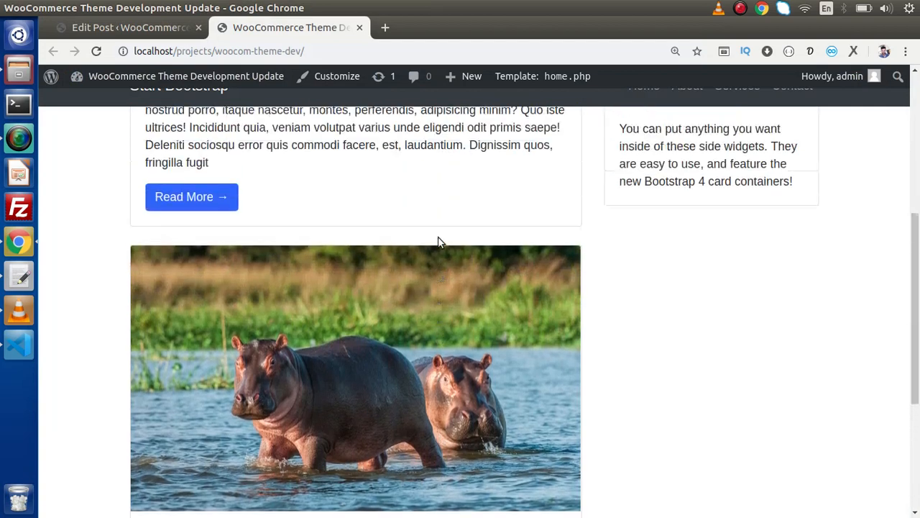
{"action": "scroll", "scroll_direction": "up", "scroll_amount": 3}
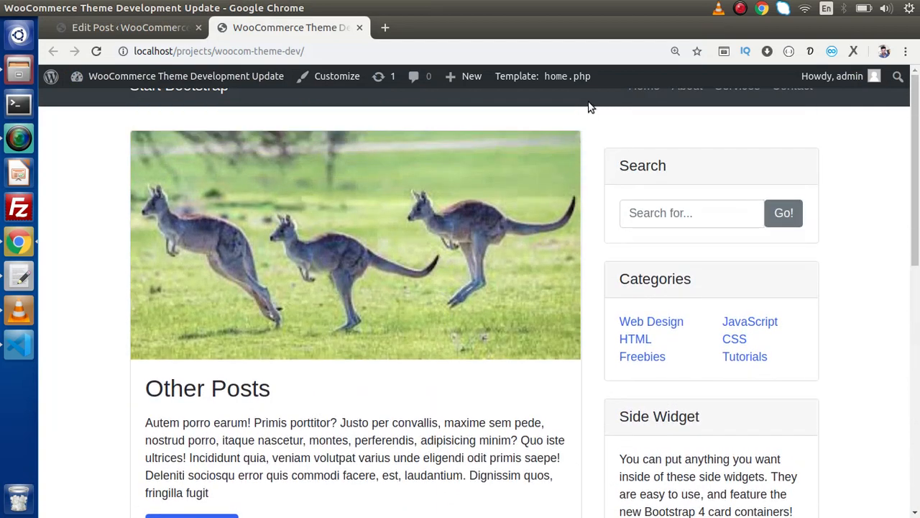
{"action": "mouse_move", "coordinate": [86, 261]}
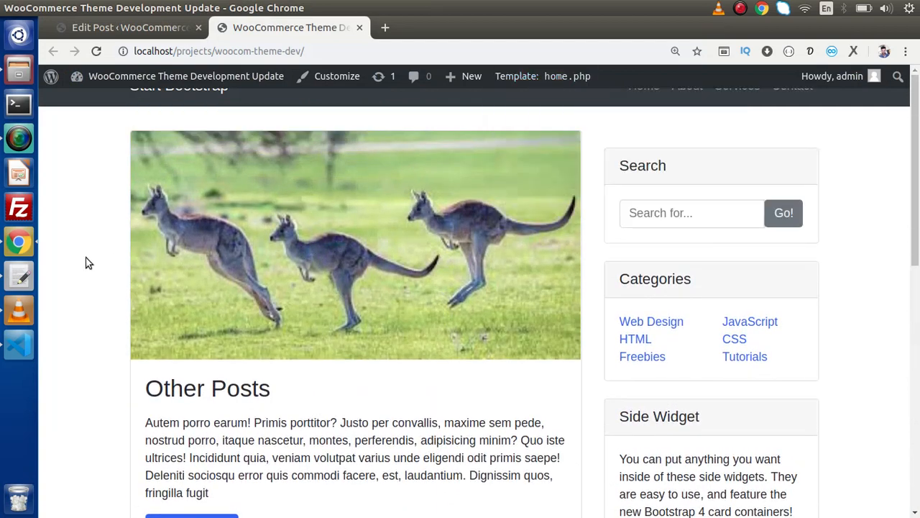